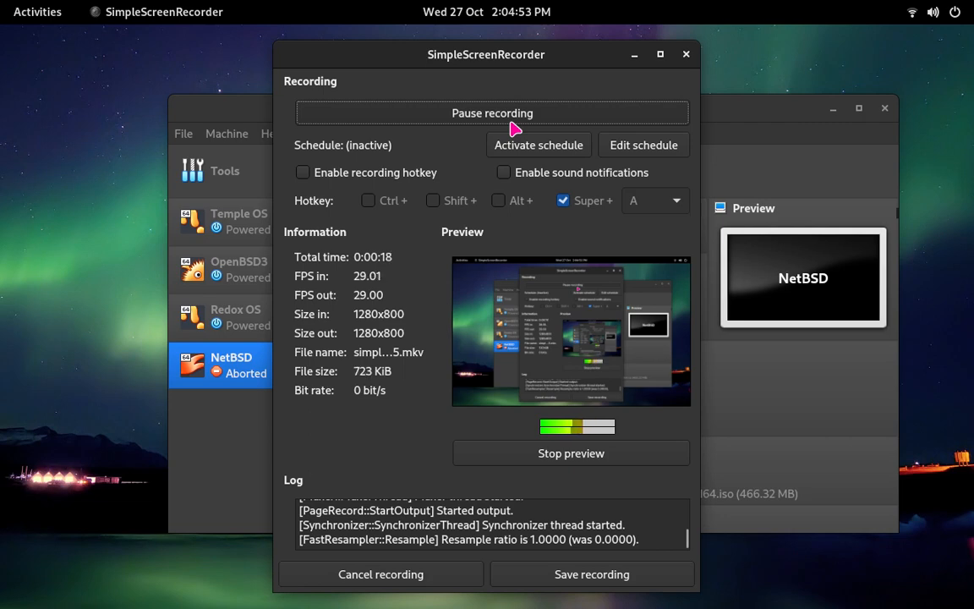
- Move the recorder window aside and review the NetBSD VM's attached Storage devices
drag(486, 54, 565, 260)
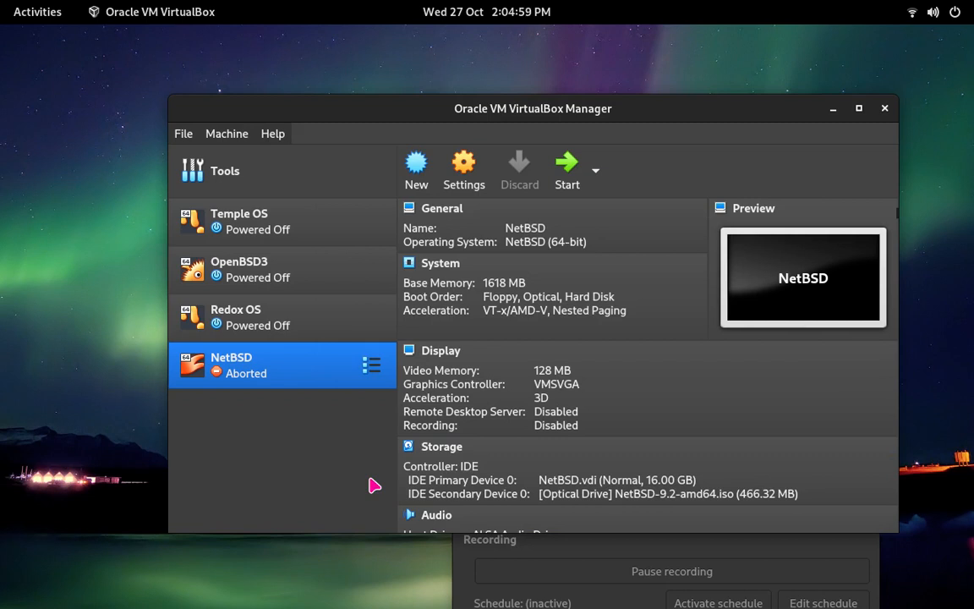
click(441, 445)
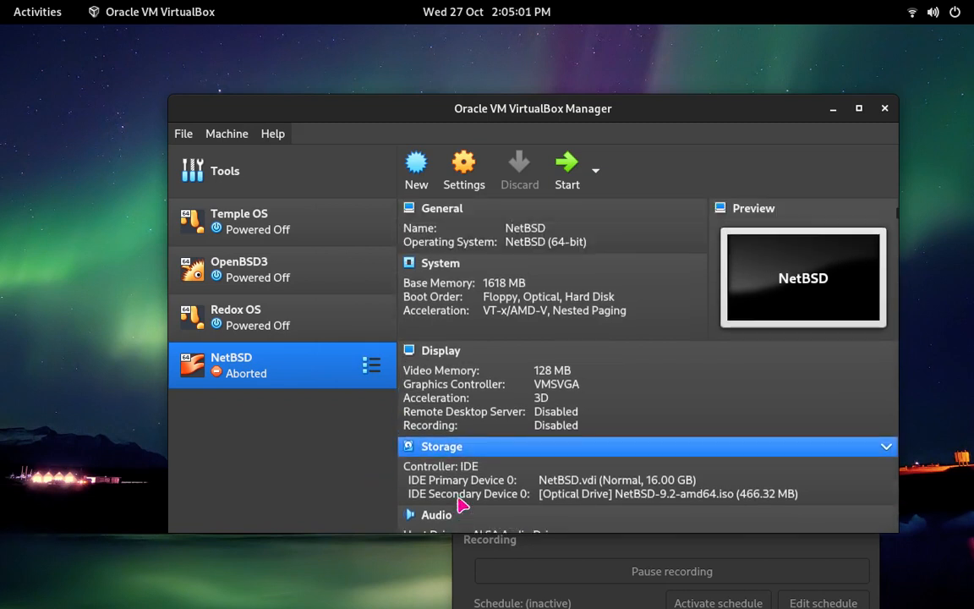
scroll(down, 3)
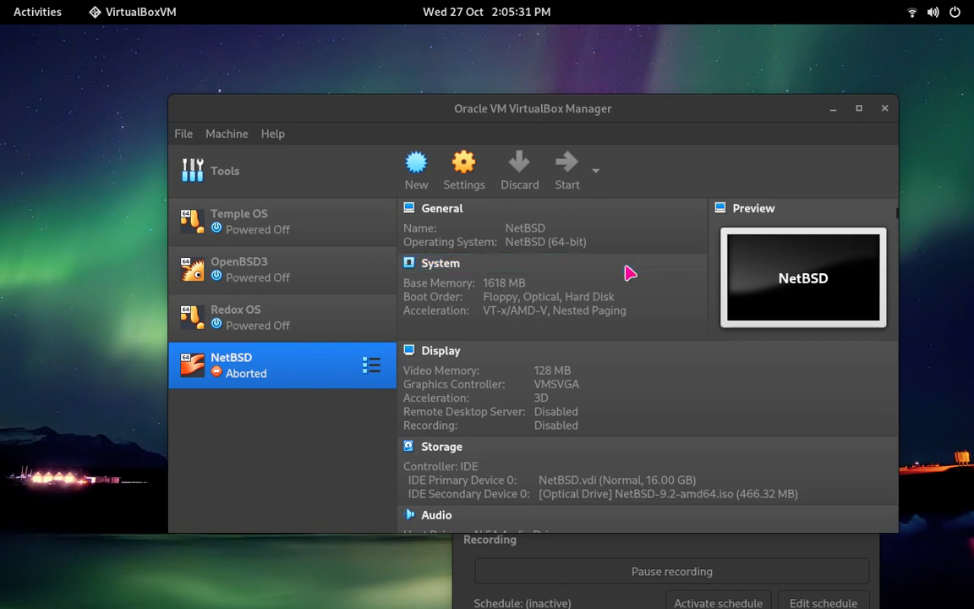
- Focus the running NetBSD VM window as sysinst boots to the language menu
click(567, 169)
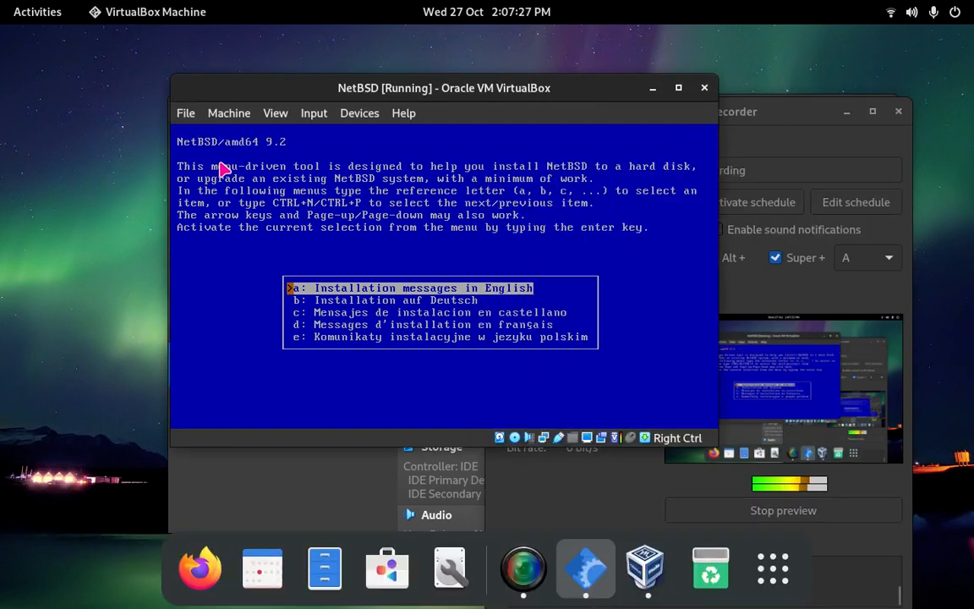
mouse_move(309, 199)
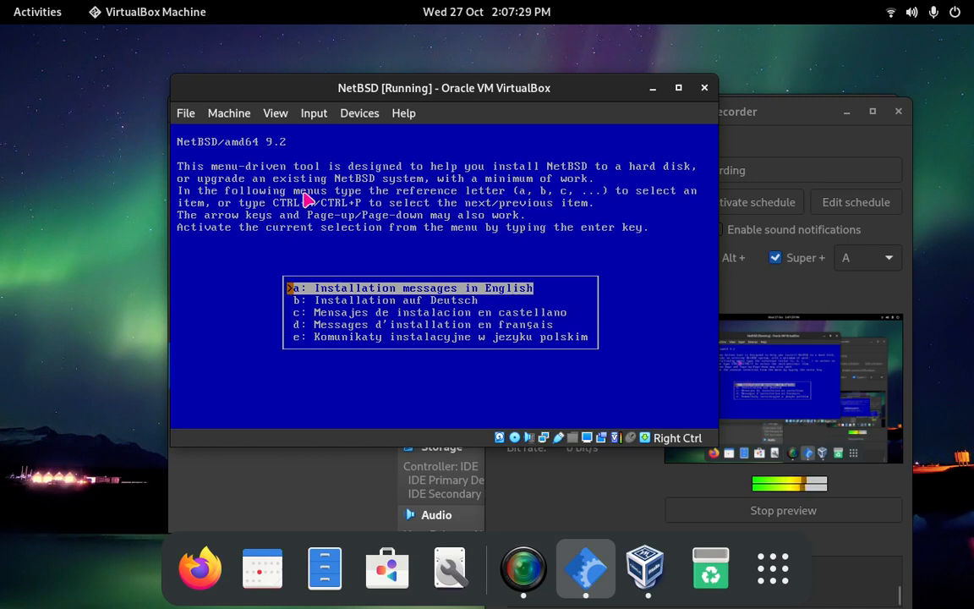
mouse_move(219, 177)
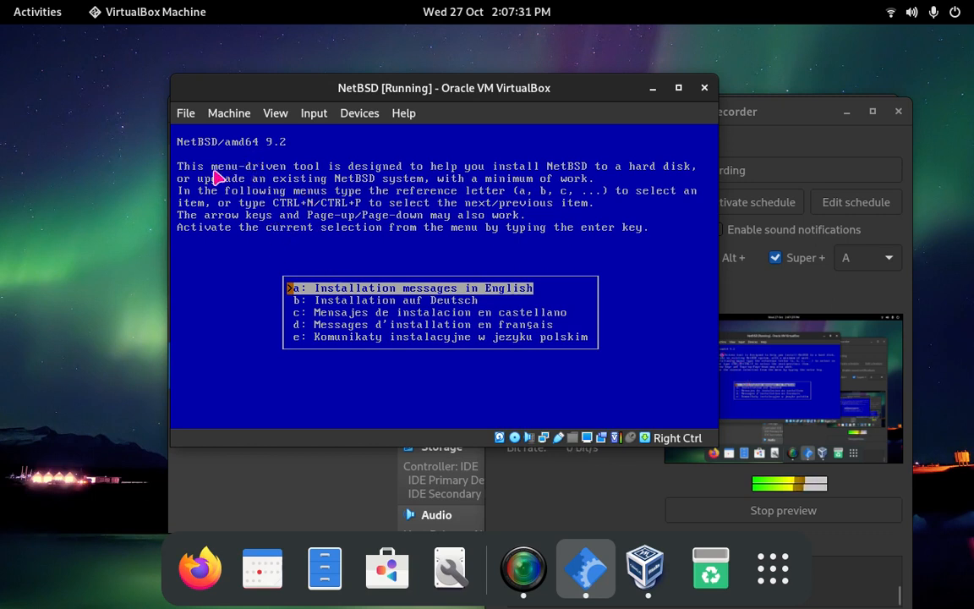
mouse_move(213, 179)
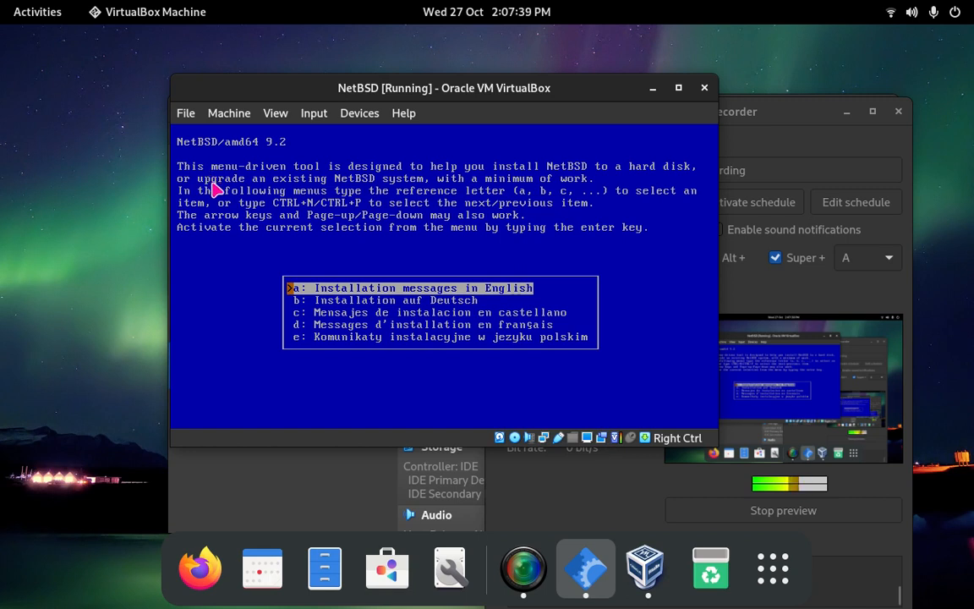
mouse_move(461, 178)
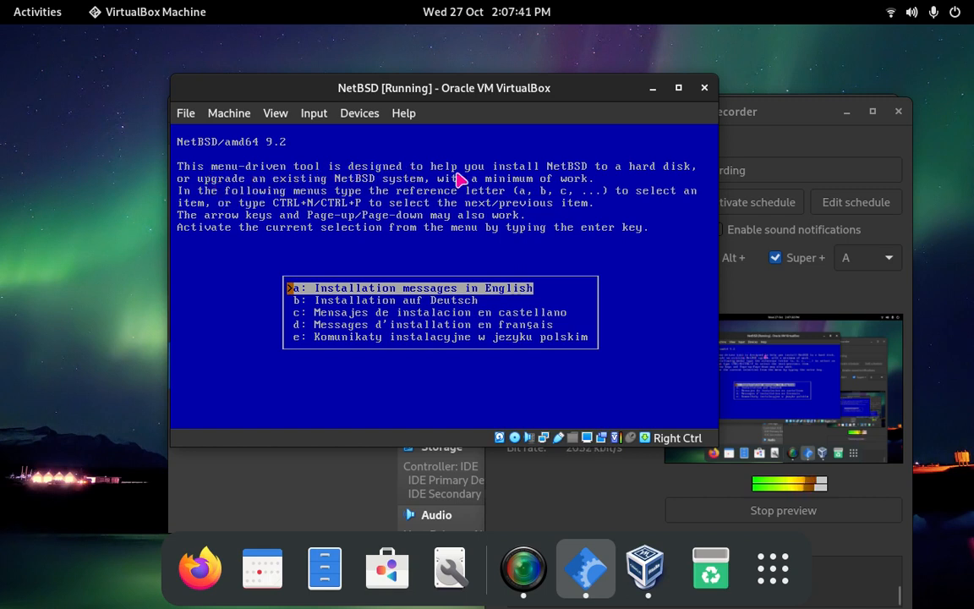
mouse_move(671, 182)
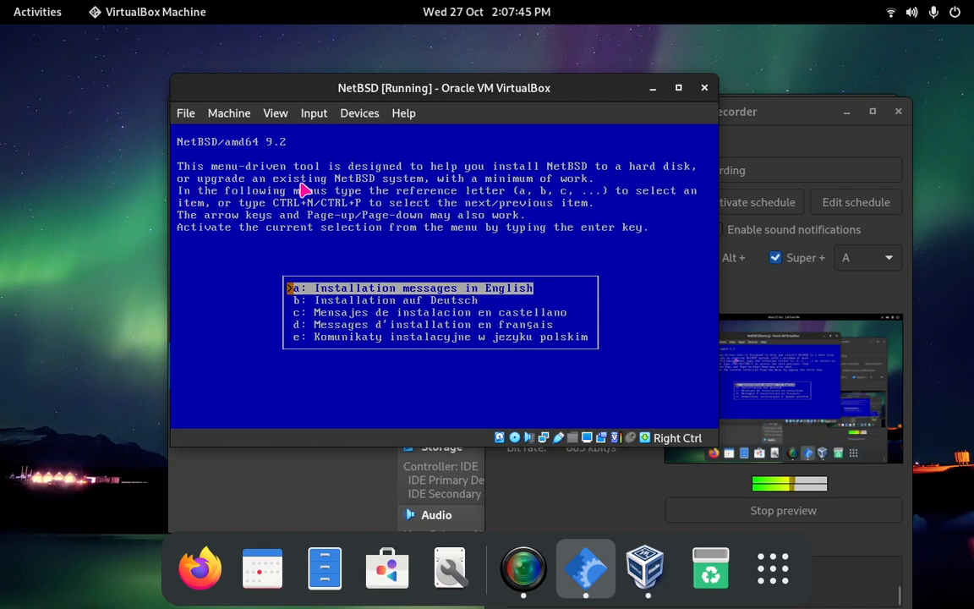
mouse_move(440, 194)
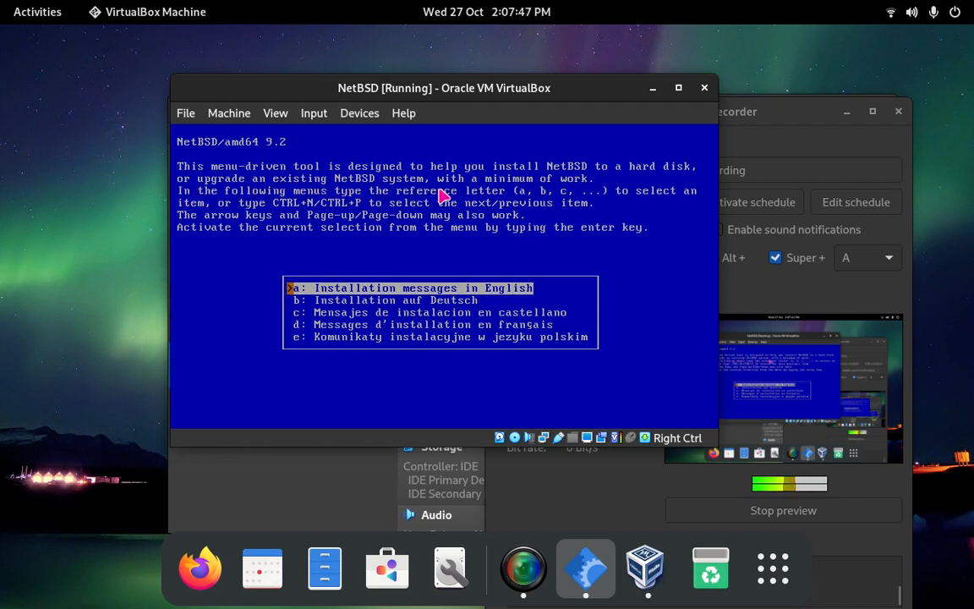
mouse_move(246, 205)
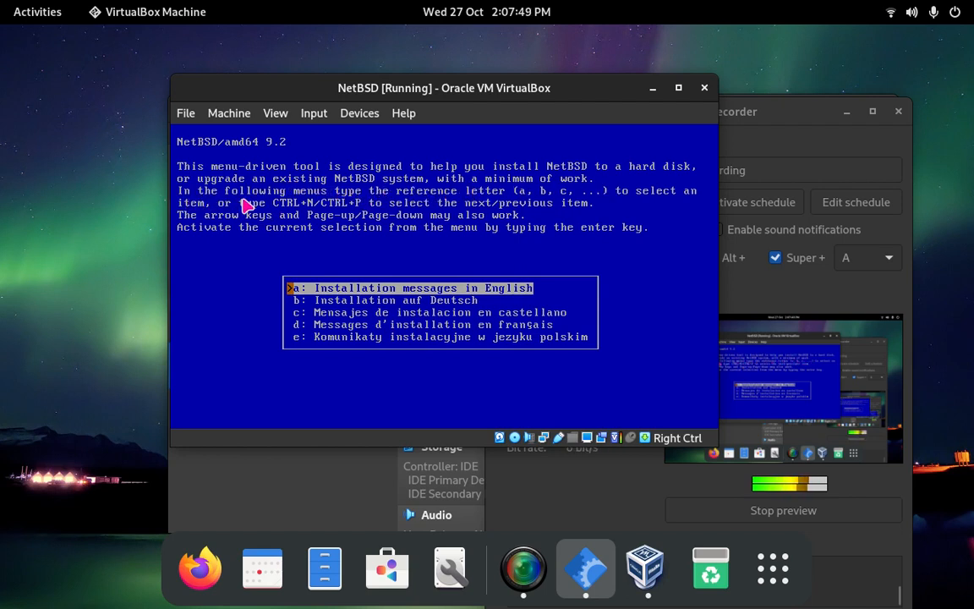
mouse_move(376, 205)
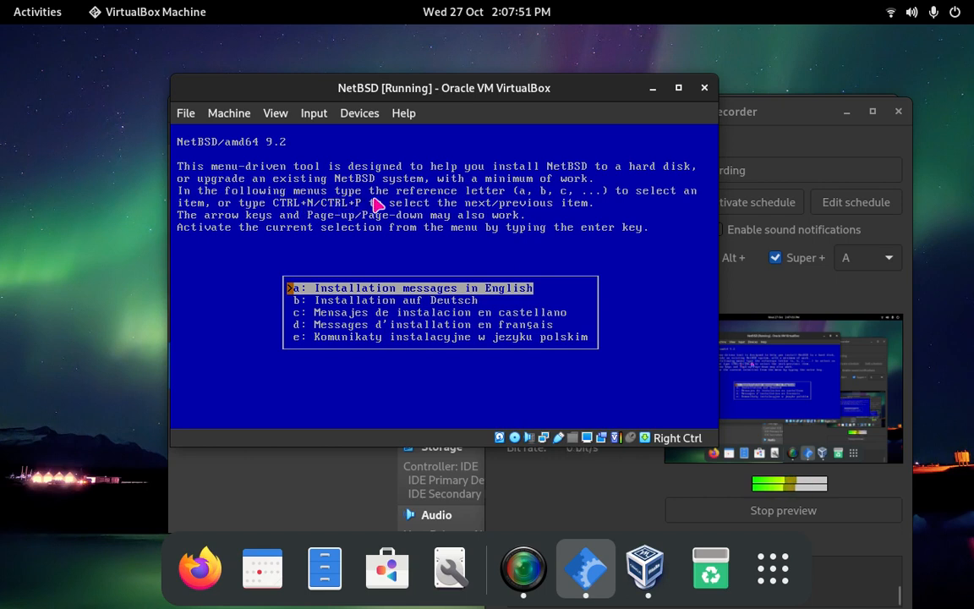
mouse_move(618, 207)
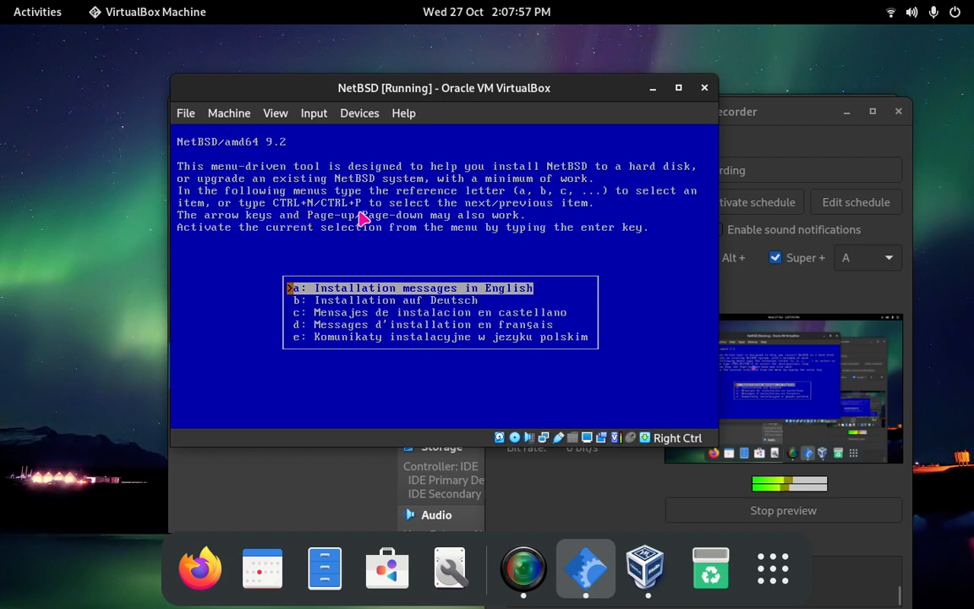
mouse_move(469, 230)
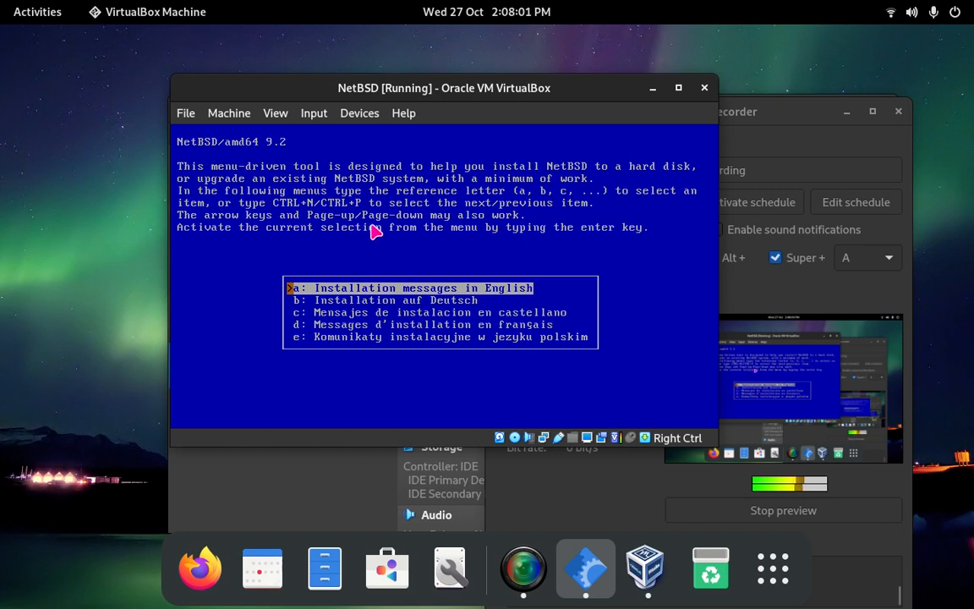
mouse_move(218, 237)
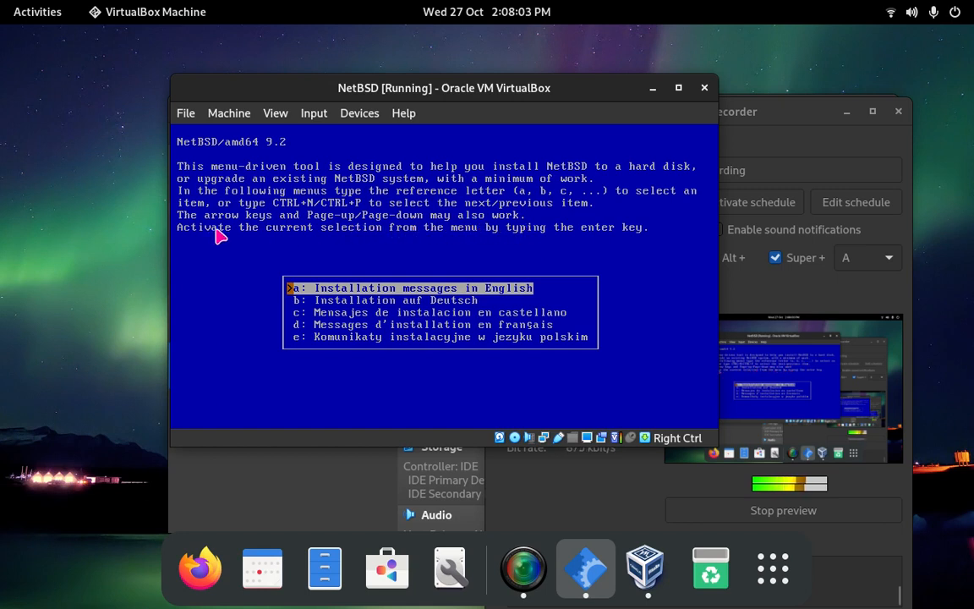
mouse_move(357, 241)
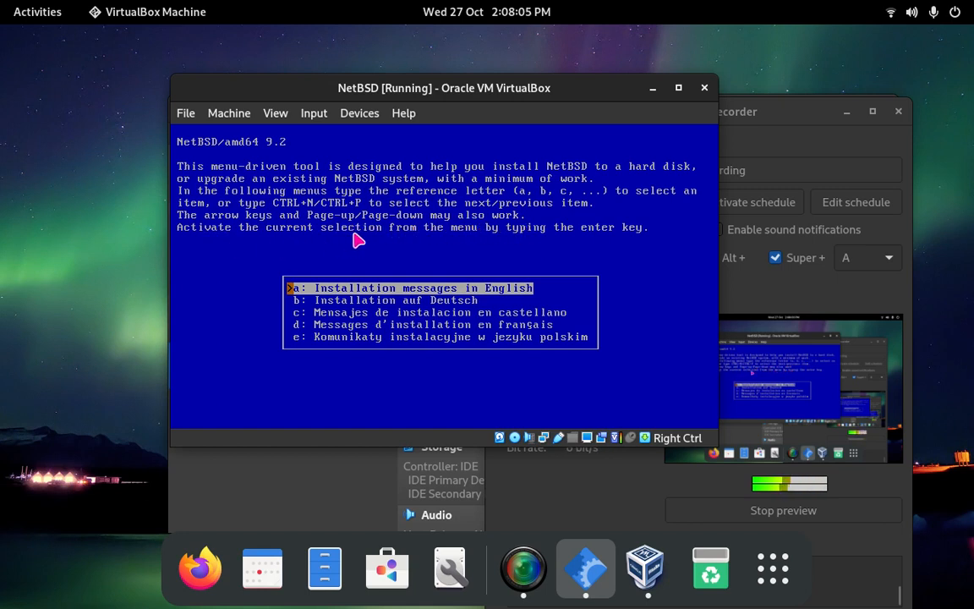
mouse_move(480, 244)
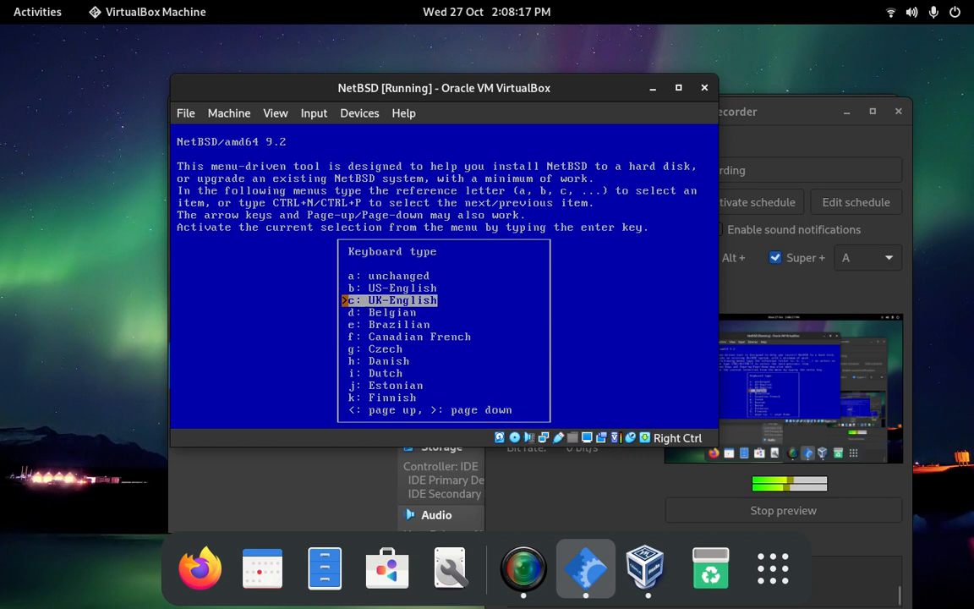
- Select the UK-English keyboard layout
key(up)
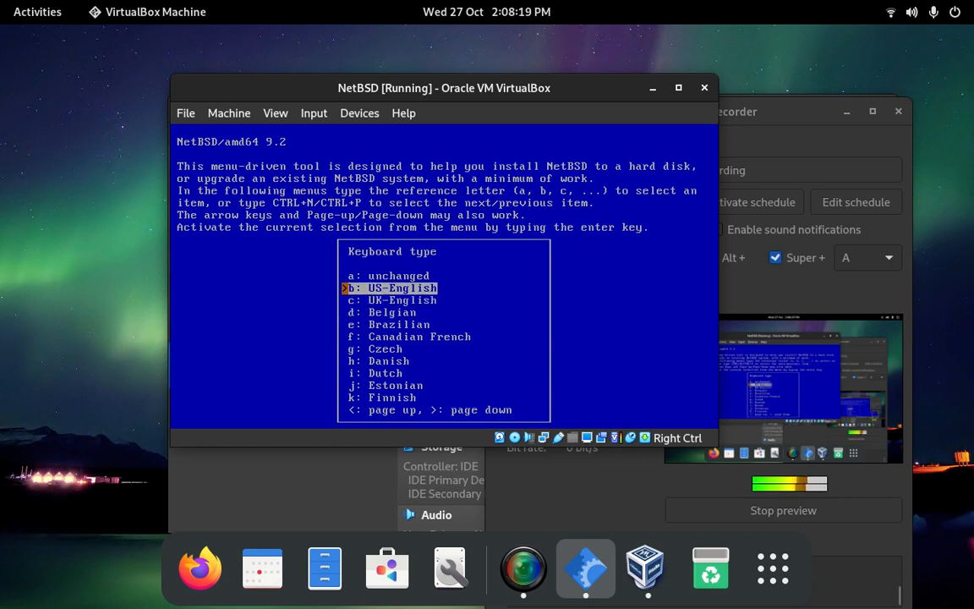
key(Down)
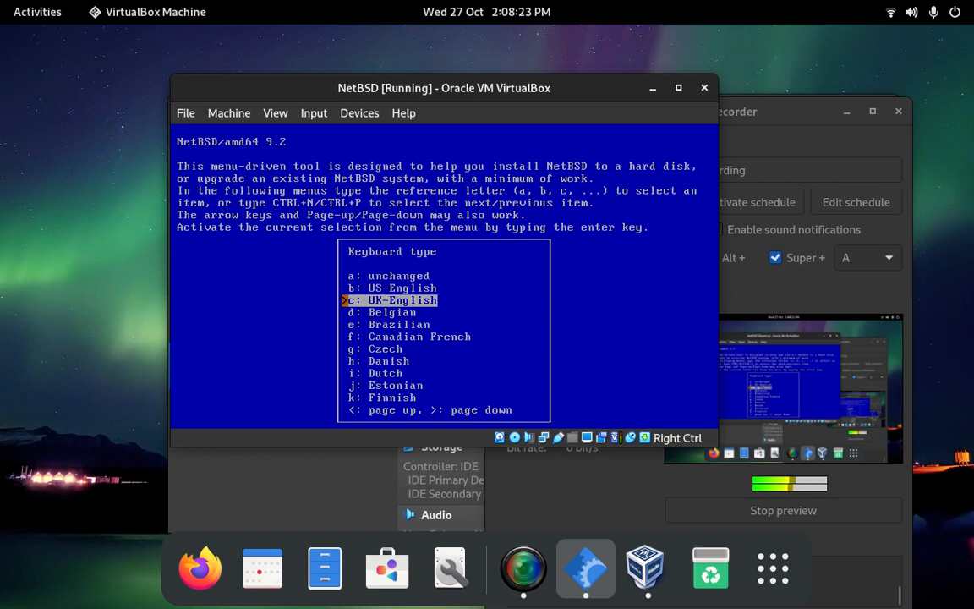
key(Return)
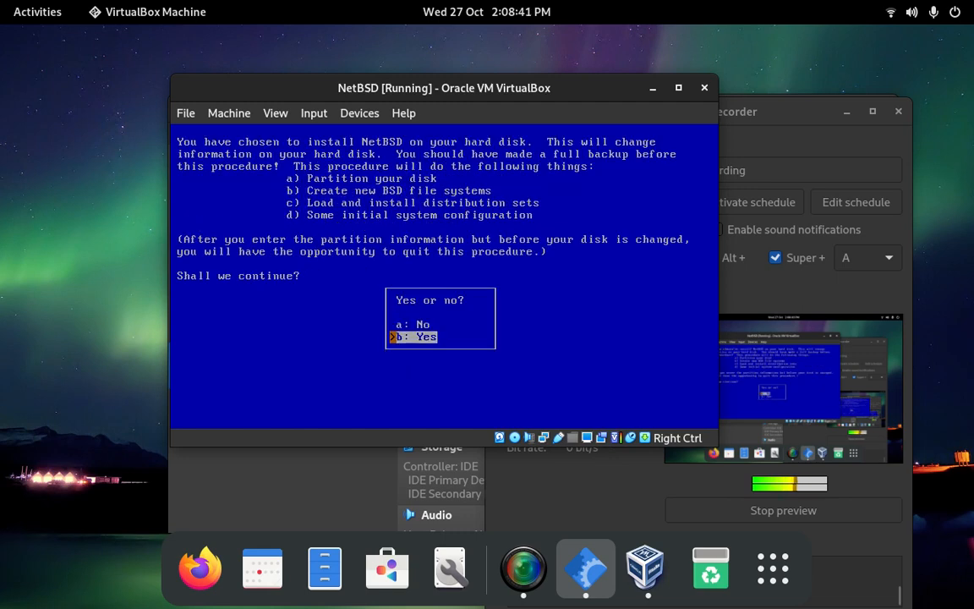
- Begin the hard-disk installation on wd0 and accept its detected geometry
key(Return)
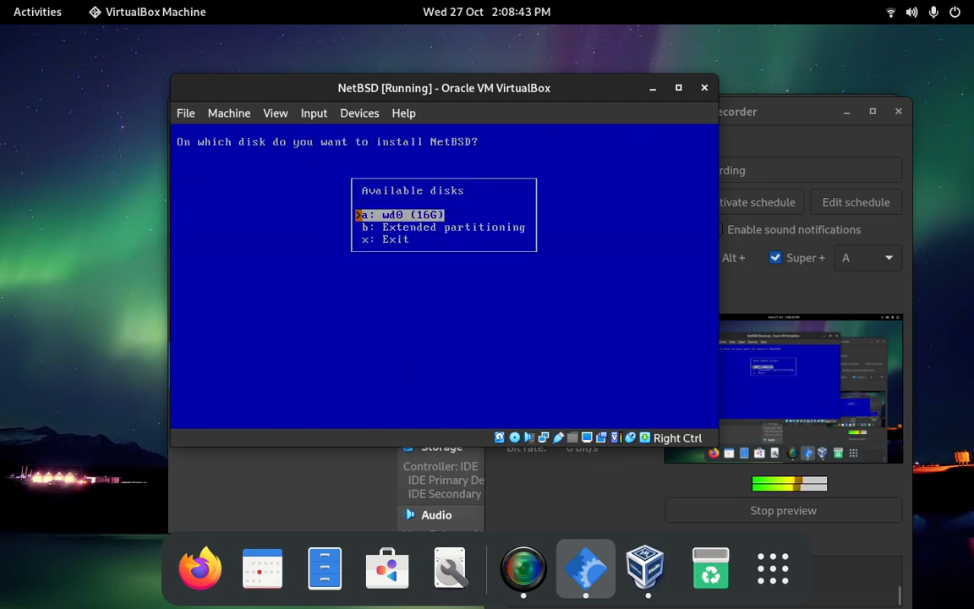
key(Return)
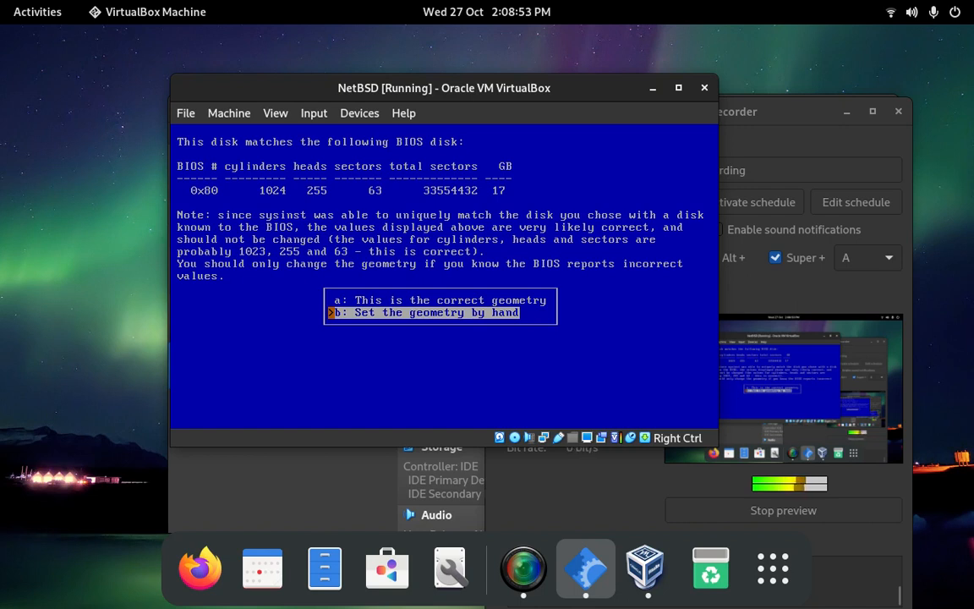
key(up)
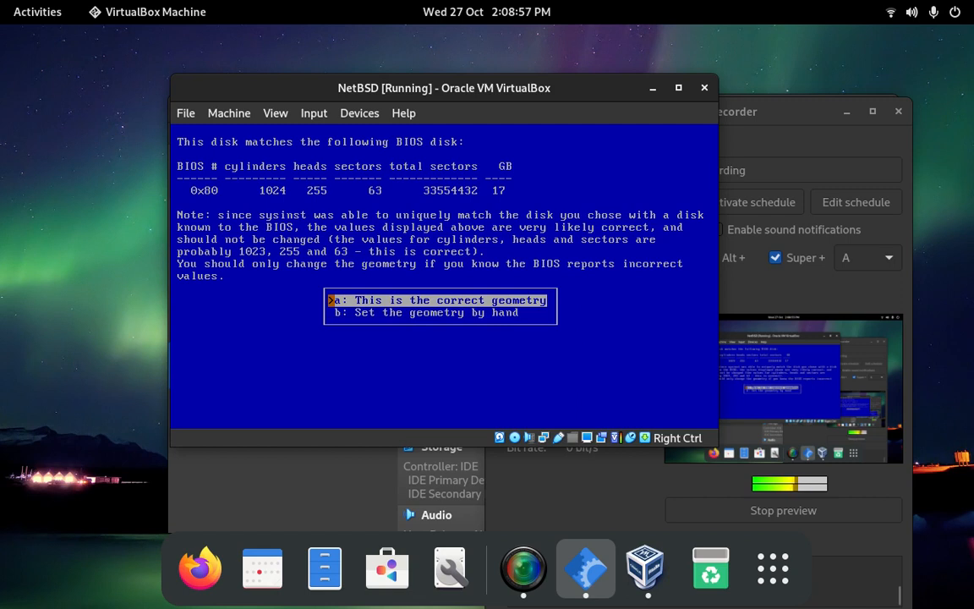
key(Return)
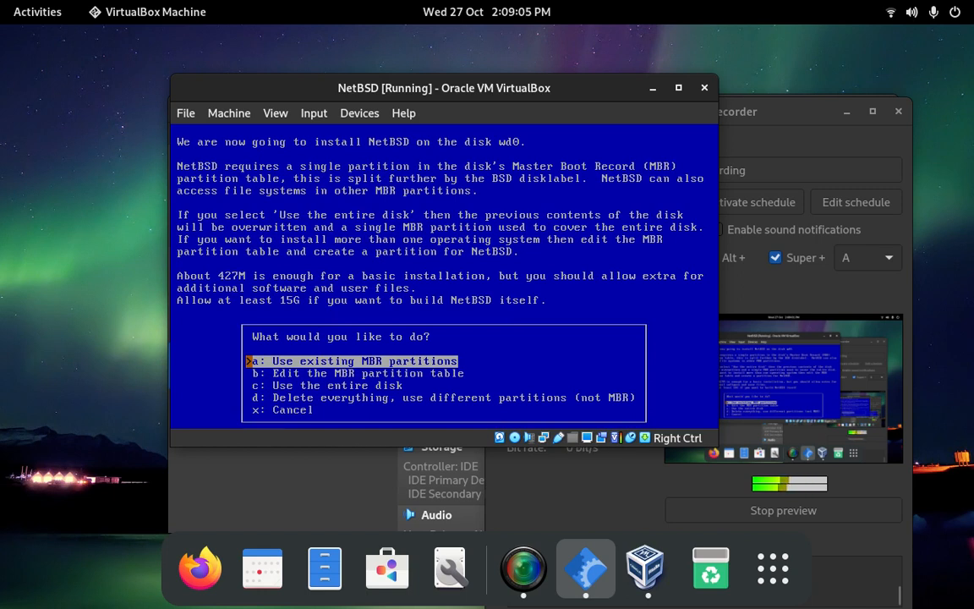
- Pick the partitioning scheme for disk wd0 from the GPT and MBR options
key(Down)
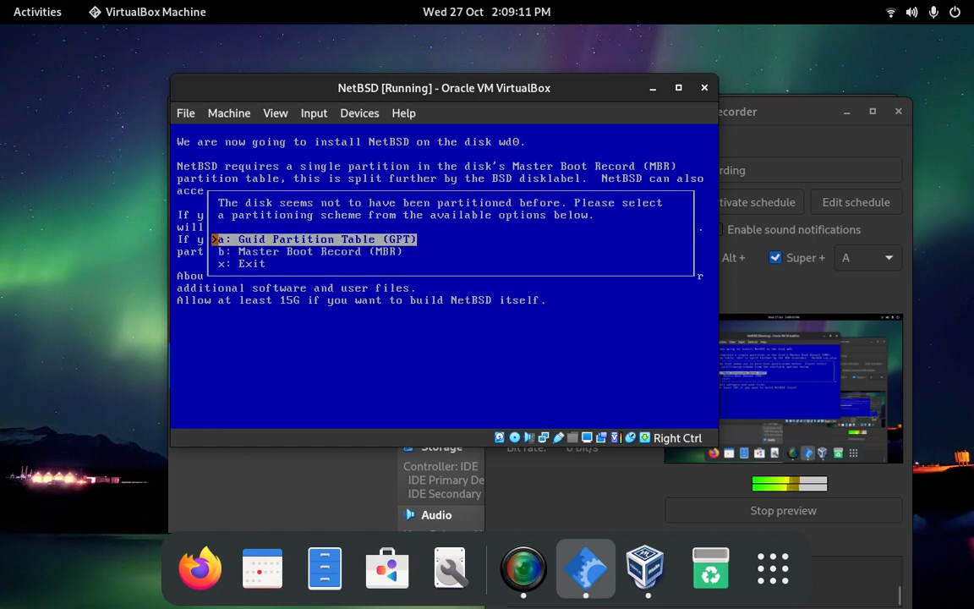
key(Down)
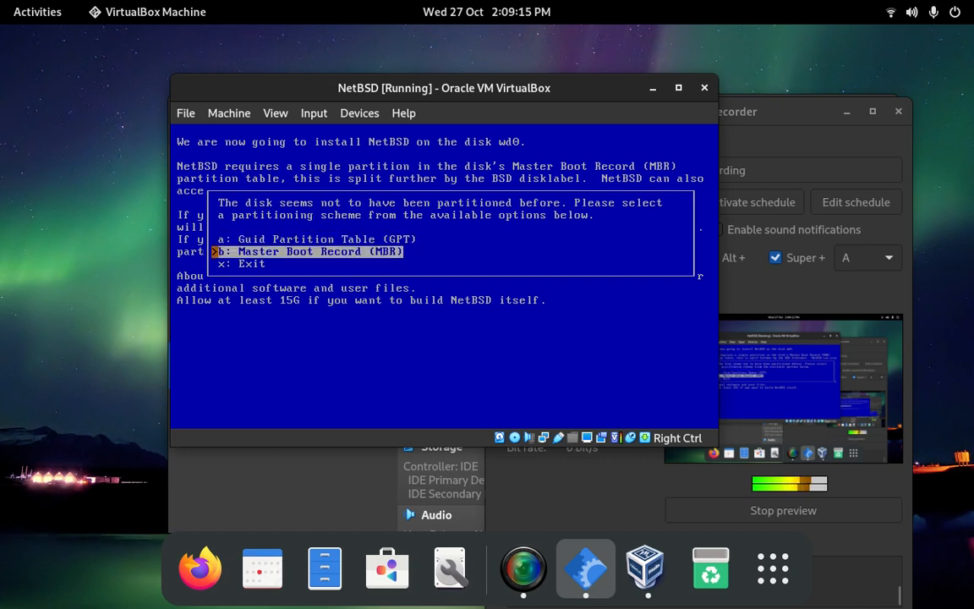
key(Up)
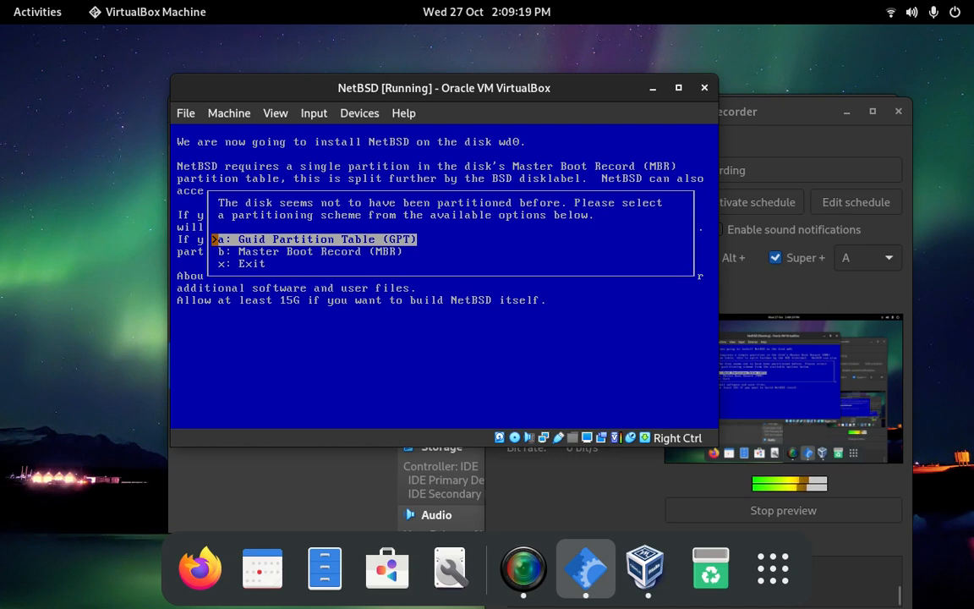
key(Down)
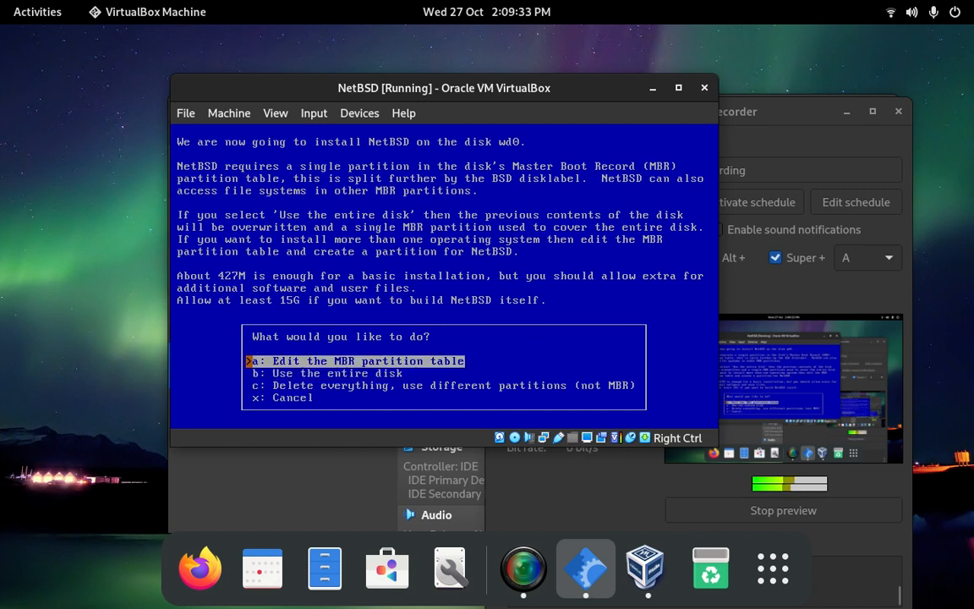
- Use the entire disk and accept the proposed partition sizes
key(Down)
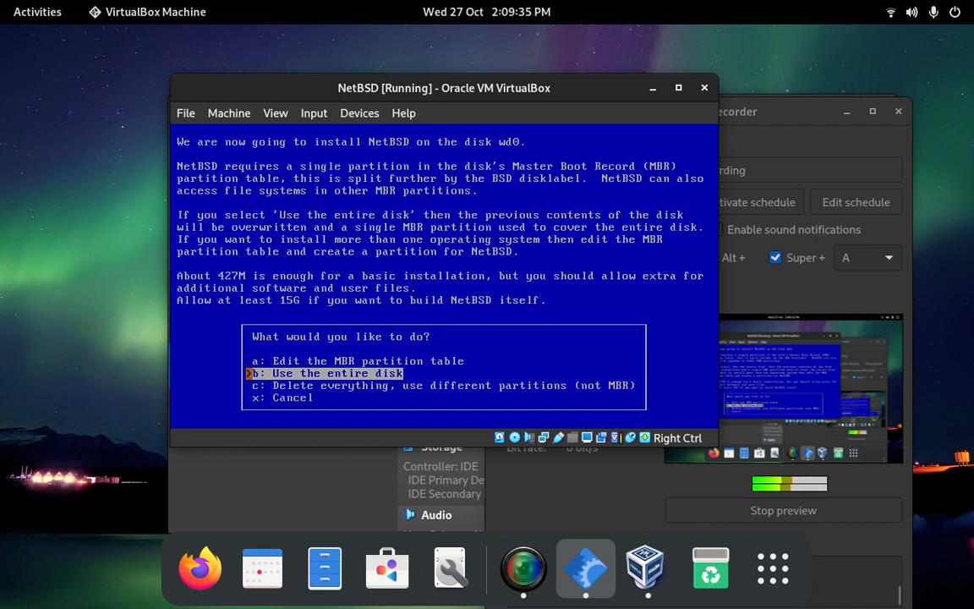
key(Down)
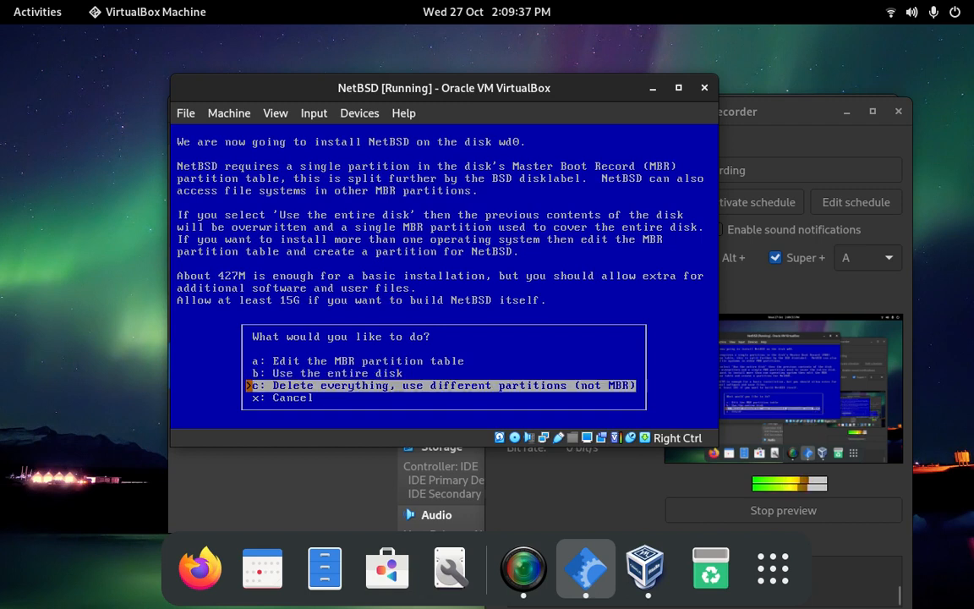
key(Up)
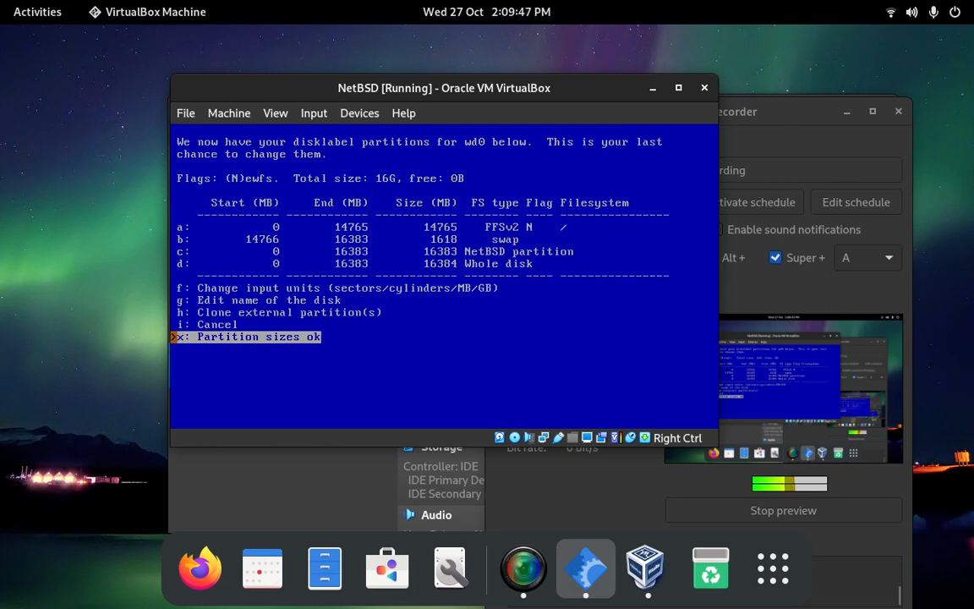
click(259, 337)
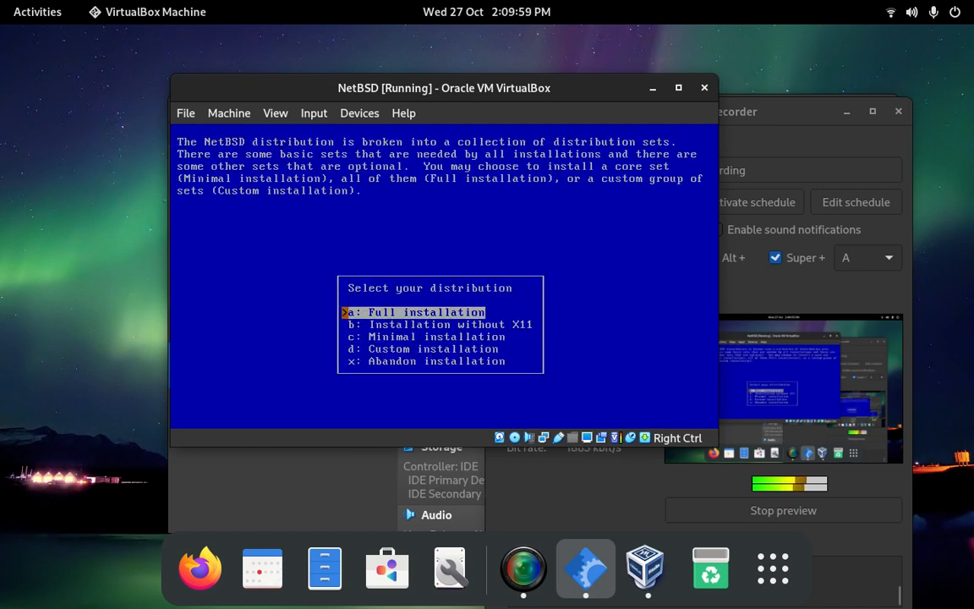
- Choose an installation type under 'Select your distribution' and let the sets extract
key(Down)
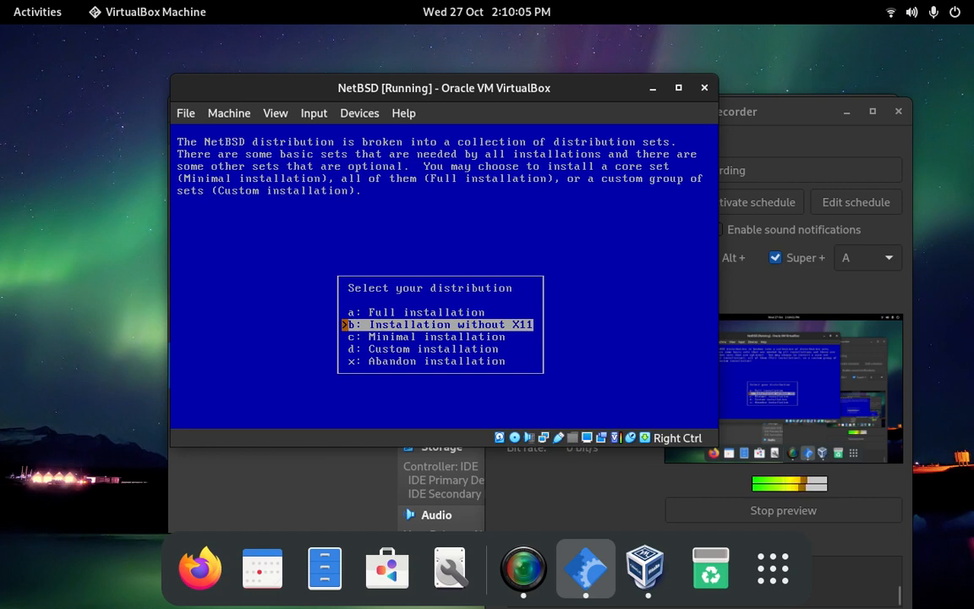
key(Down)
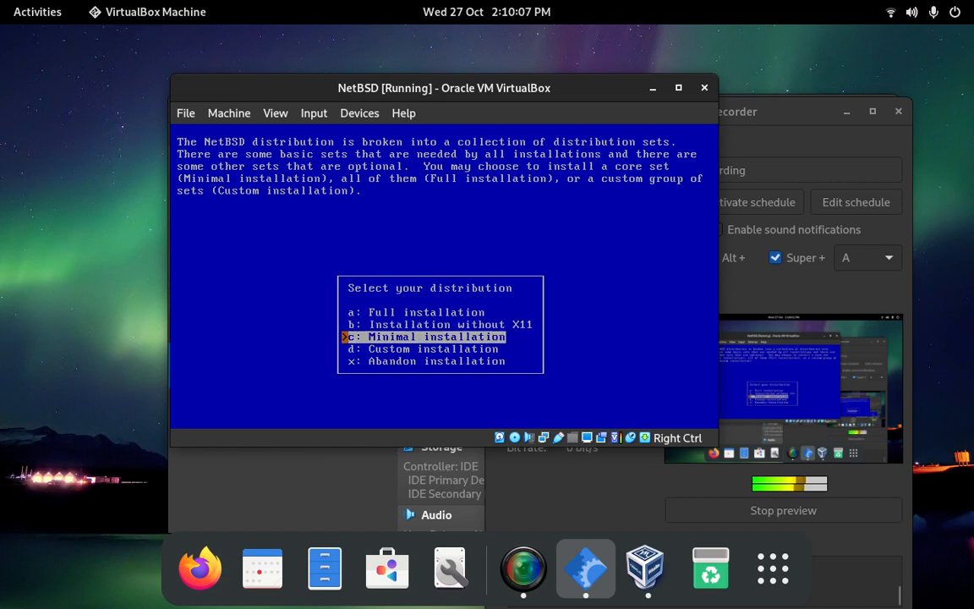
key(Down)
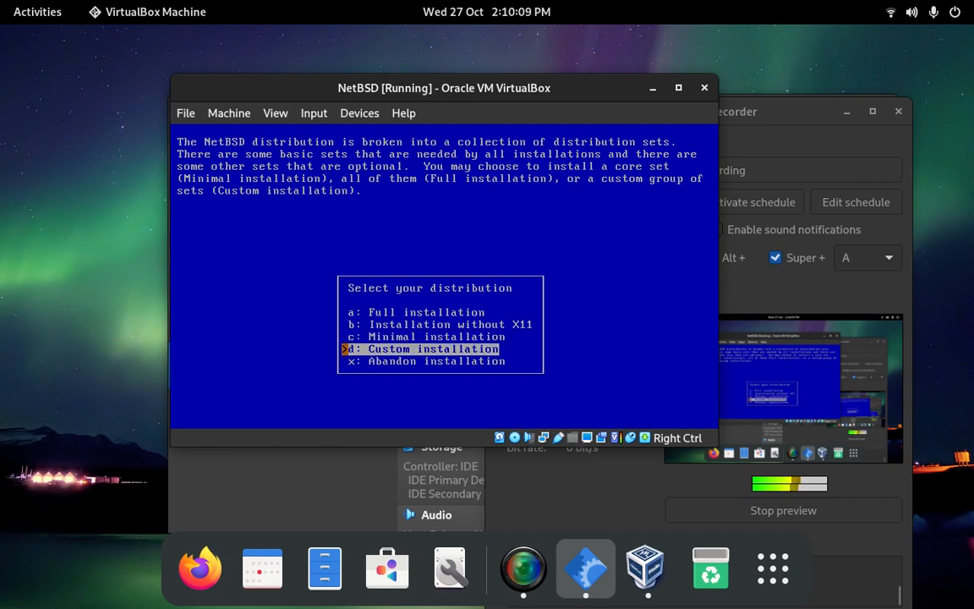
key(Up)
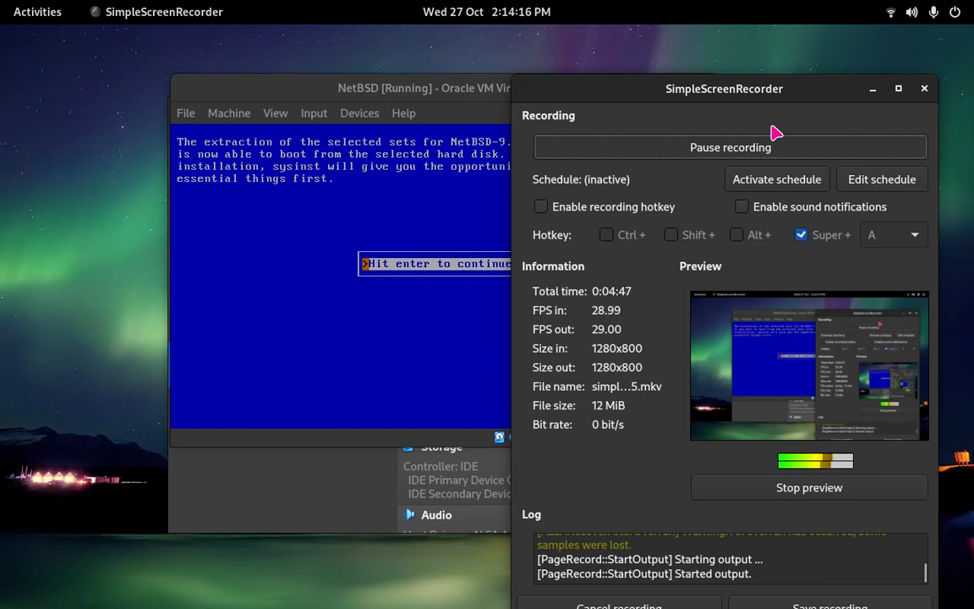
mouse_move(537, 212)
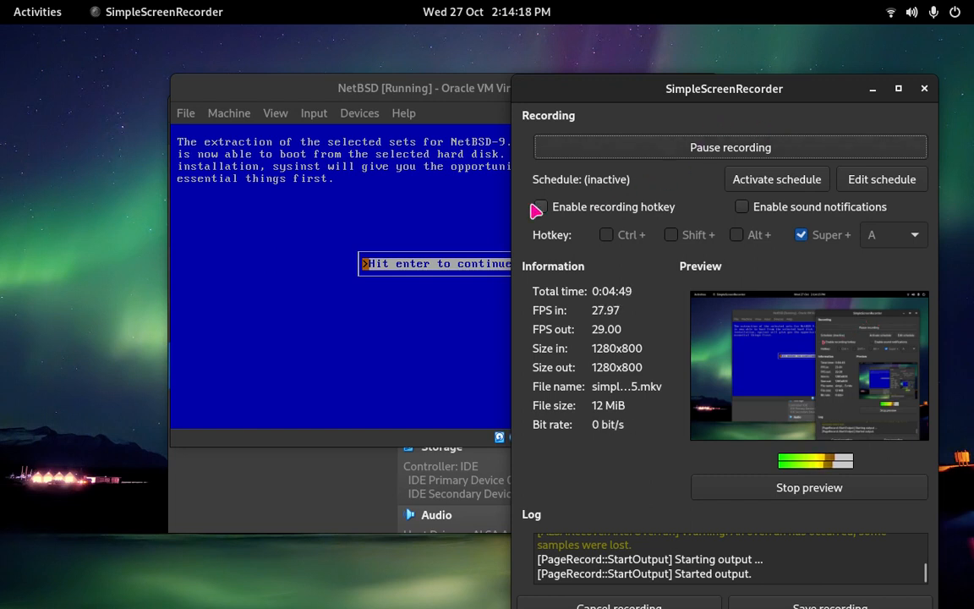
- Click the SimpleScreenRecorder window, then return to the installer's username prompt
click(423, 88)
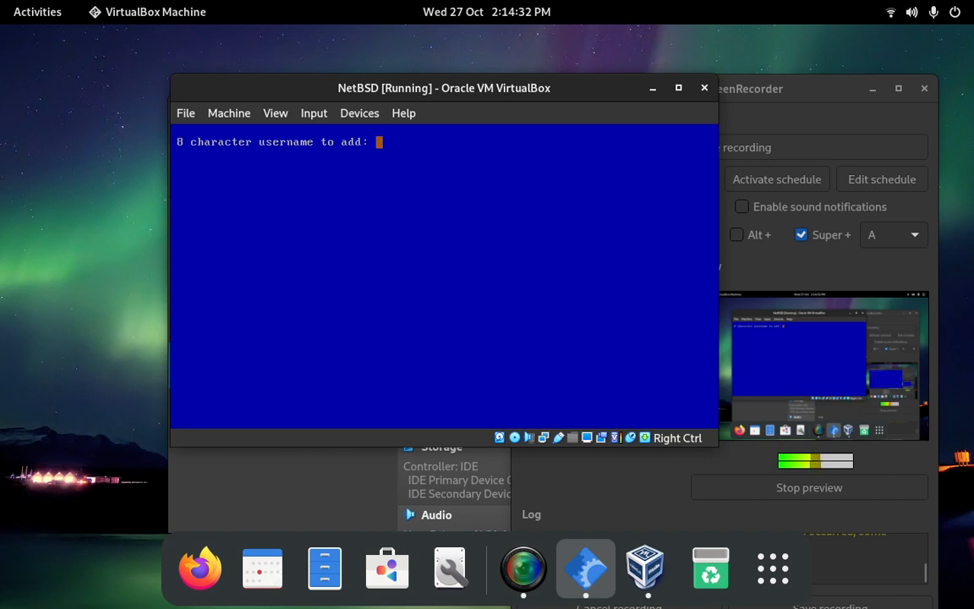
- Add user 'Jo' to the wheel group and set its password
text(Jon)
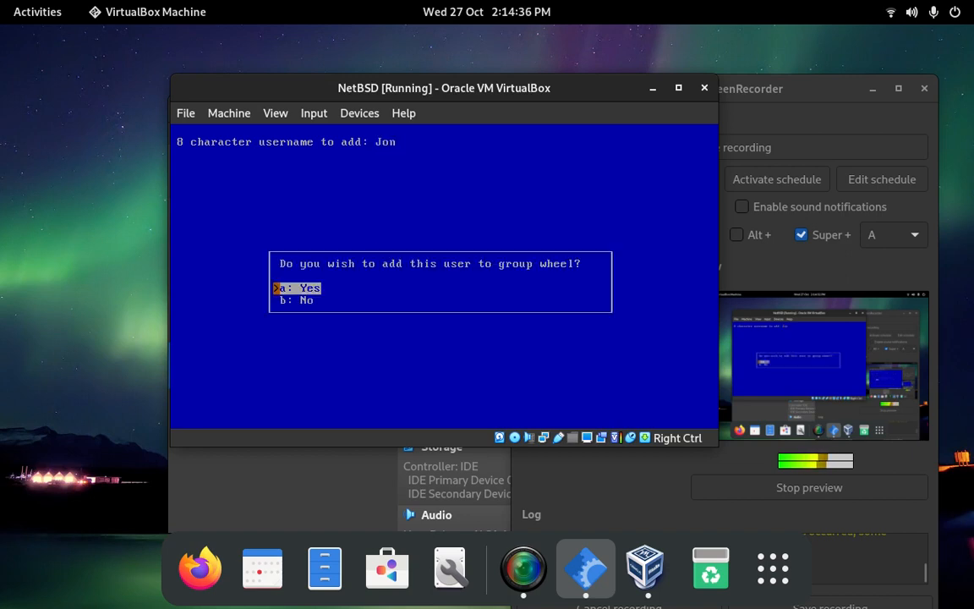
key(Return)
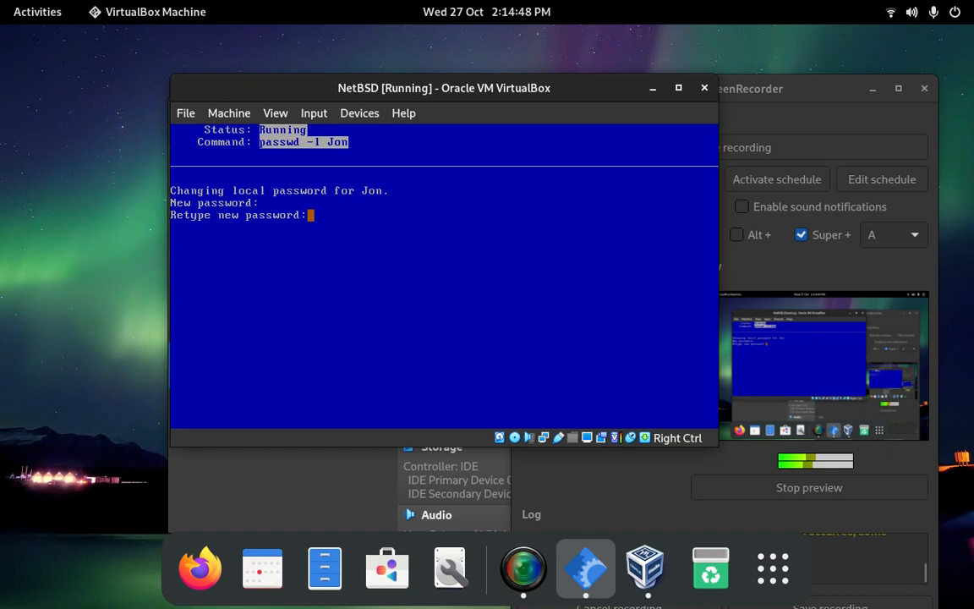
key(Return)
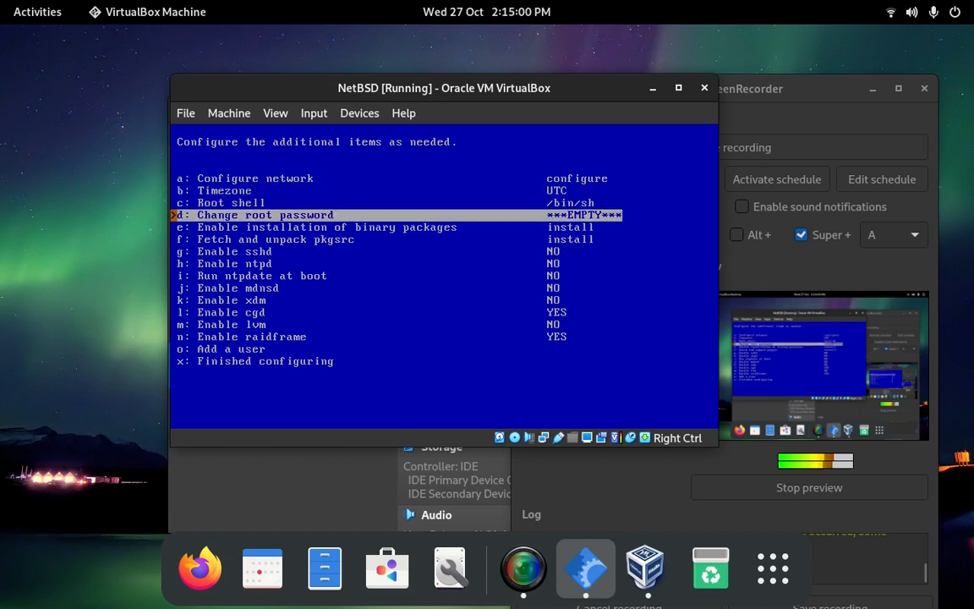
- Finish configuring, exit the install system, and type quit/exit commands at the shell
key(Up)
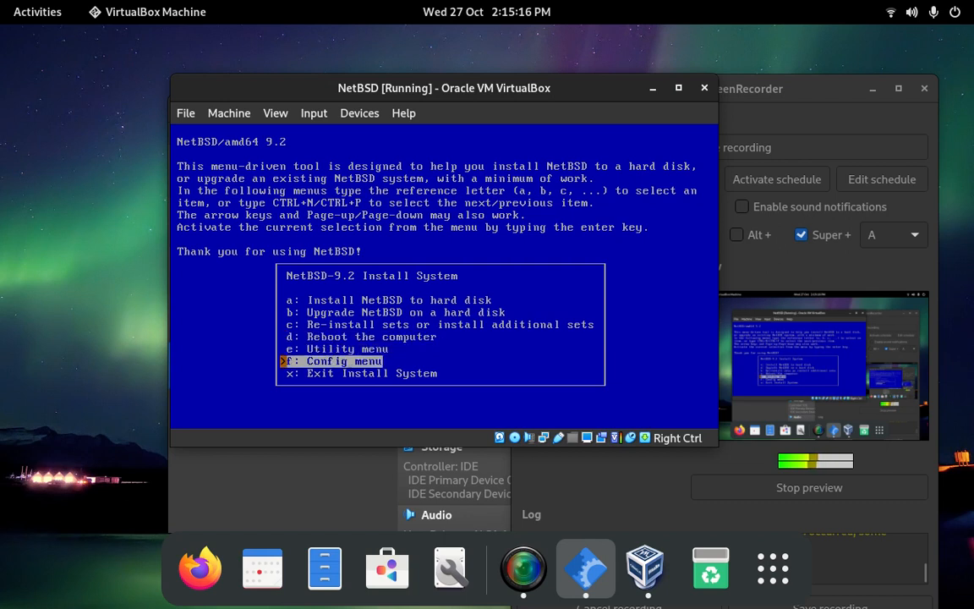
key(Down)
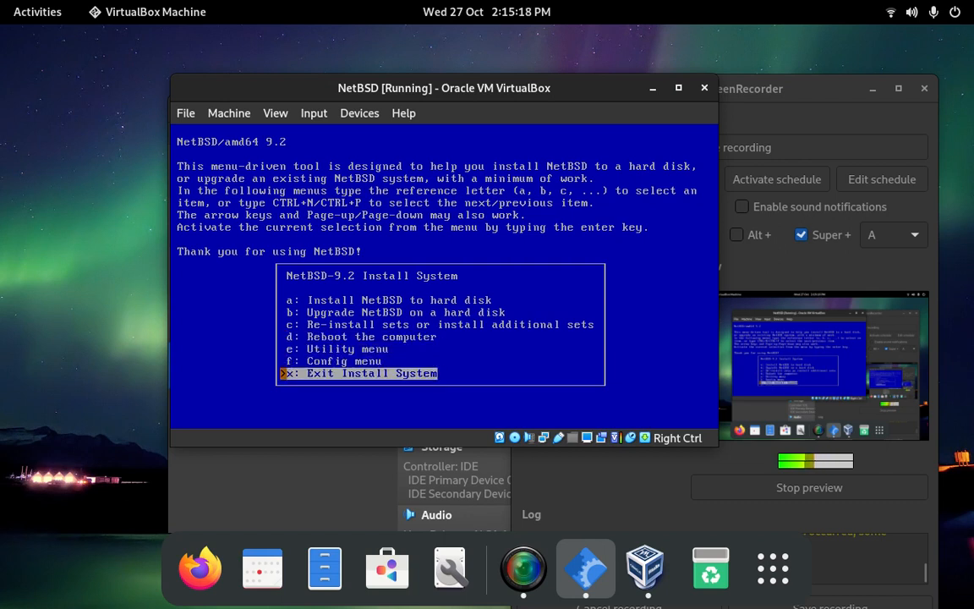
key(Return)
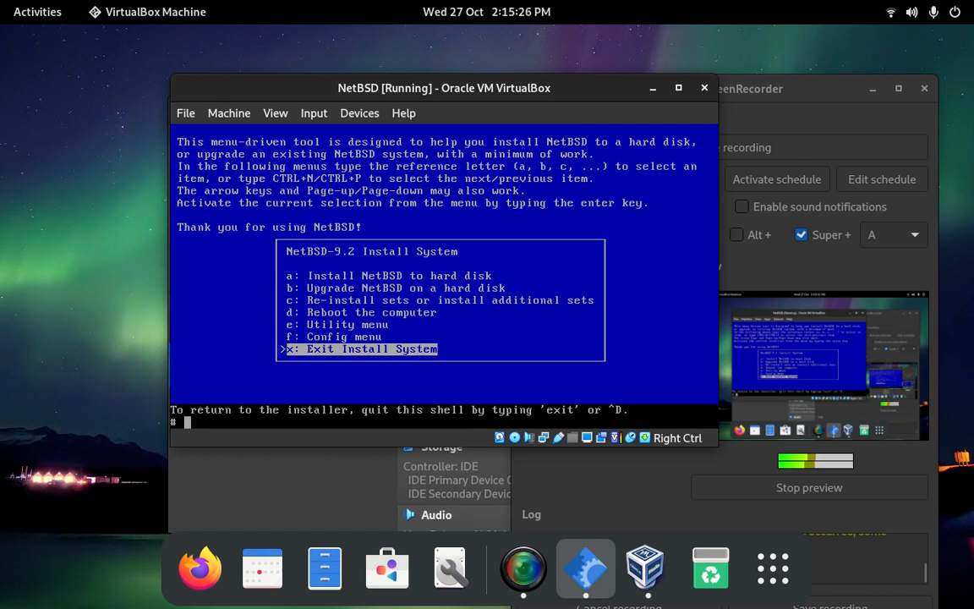
text(quite)
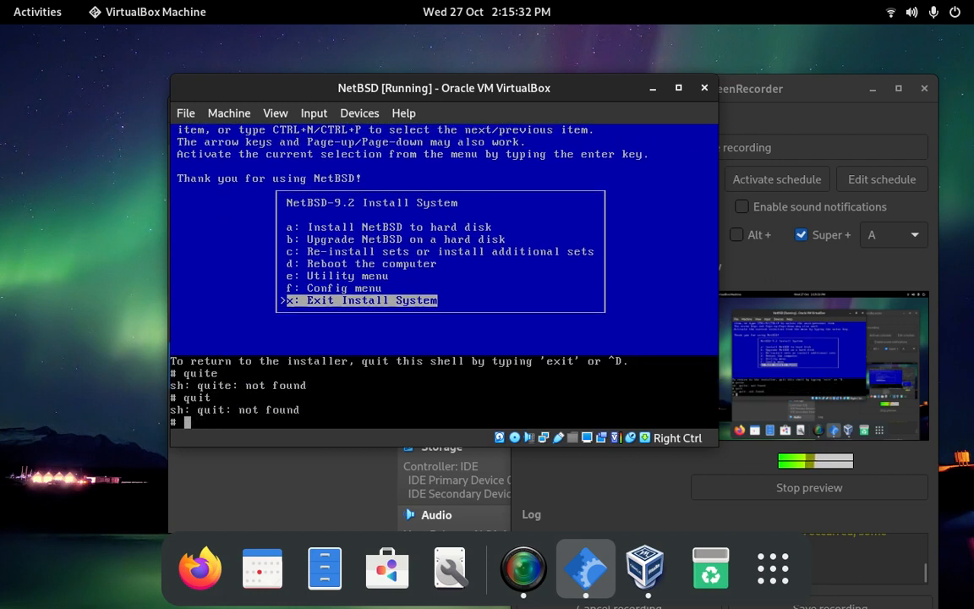
text(exi)
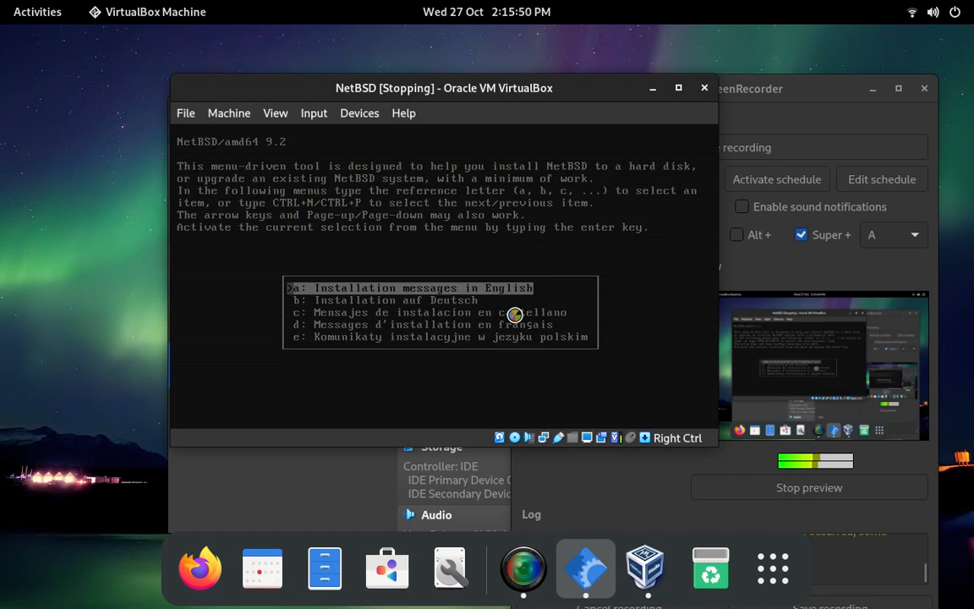
mouse_move(497, 346)
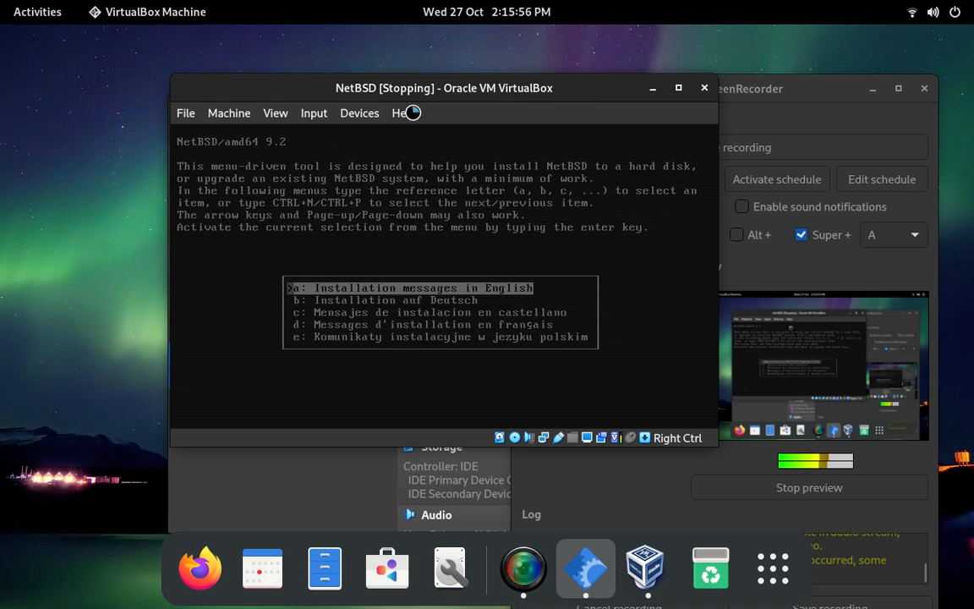
- Drag the powered-off VM window aside to check NetBSD's status in the Manager
drag(444, 88, 316, 114)
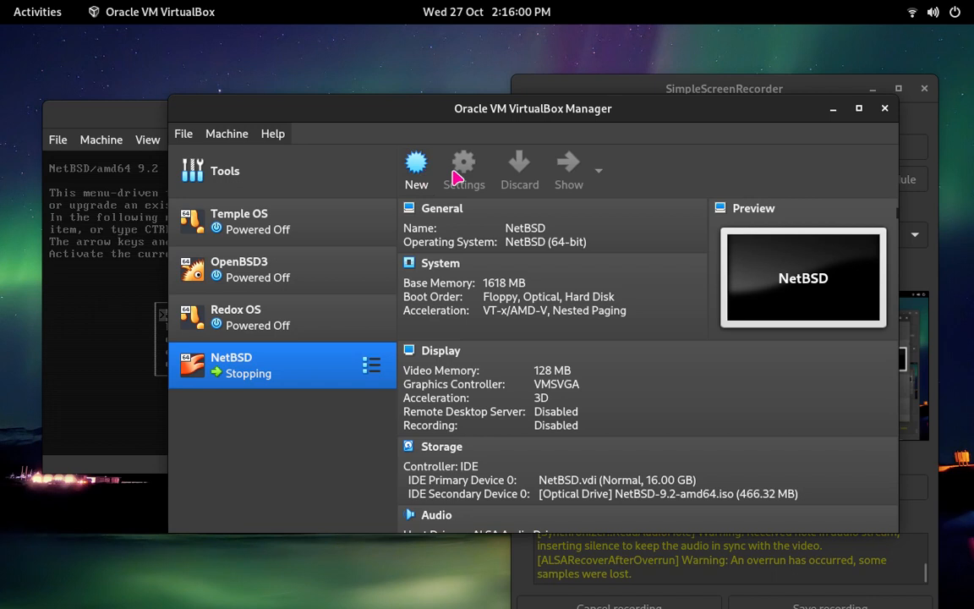
mouse_move(459, 197)
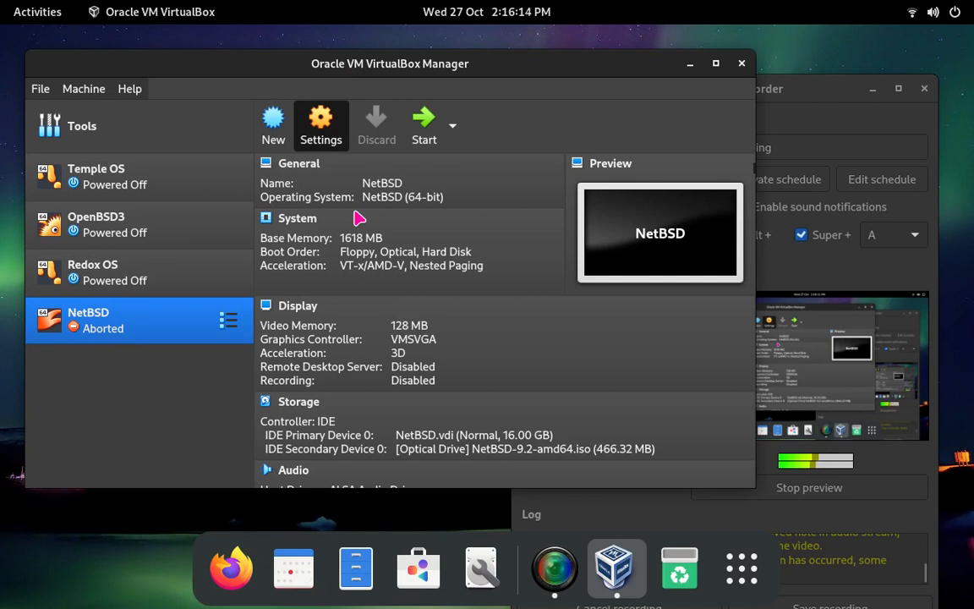
- Remove the installer ISO's optical drive in NetBSD's Storage settings and save
click(320, 126)
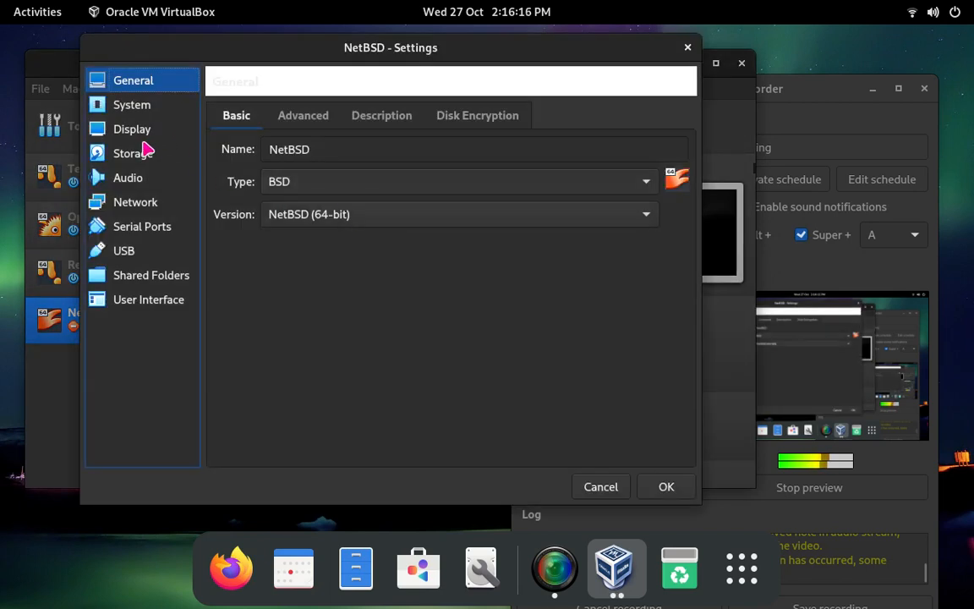
click(133, 153)
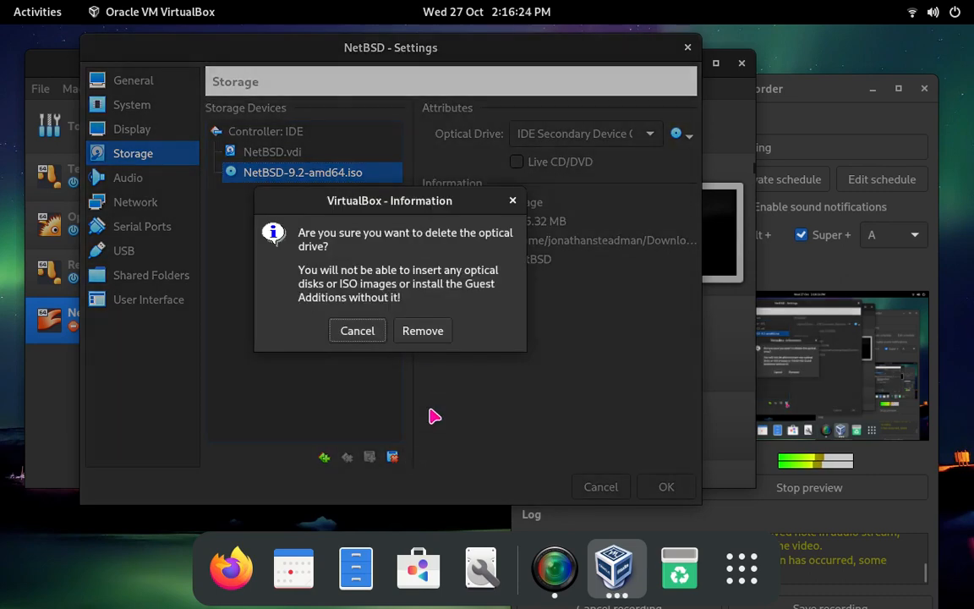
click(423, 331)
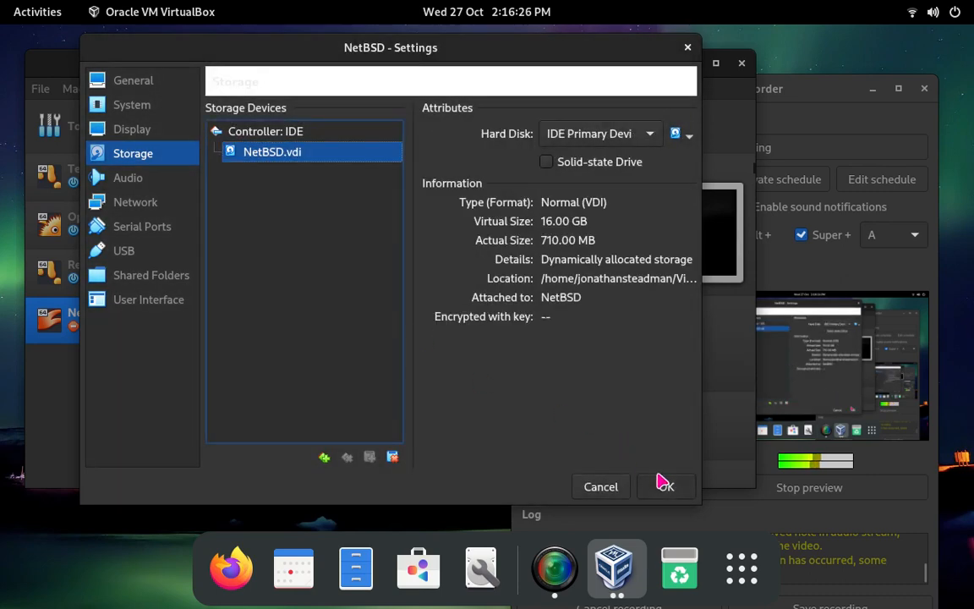
click(665, 486)
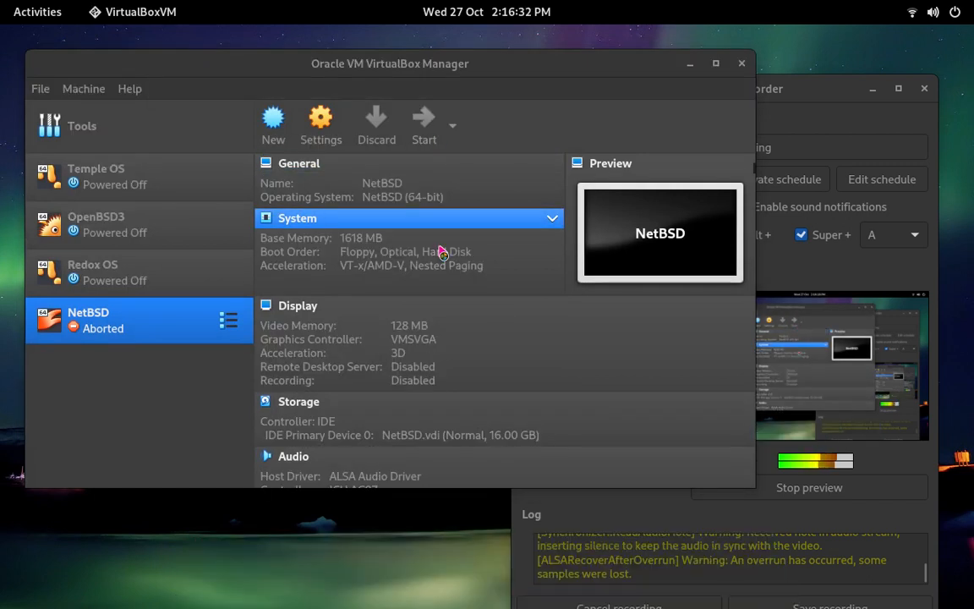
- Start the NetBSD VM, let it boot from disk, and enter username Jon at login
click(423, 117)
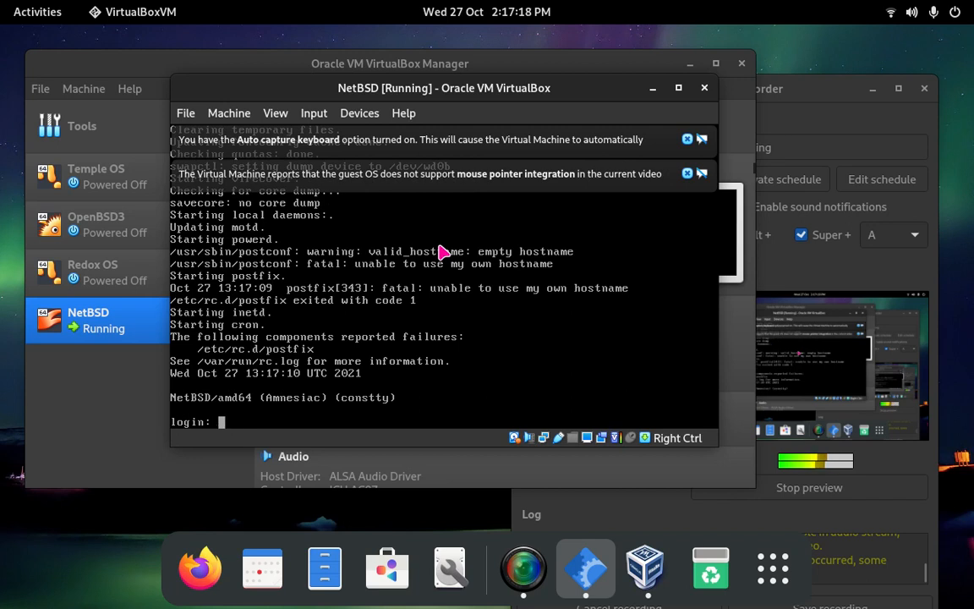
text(Jon)
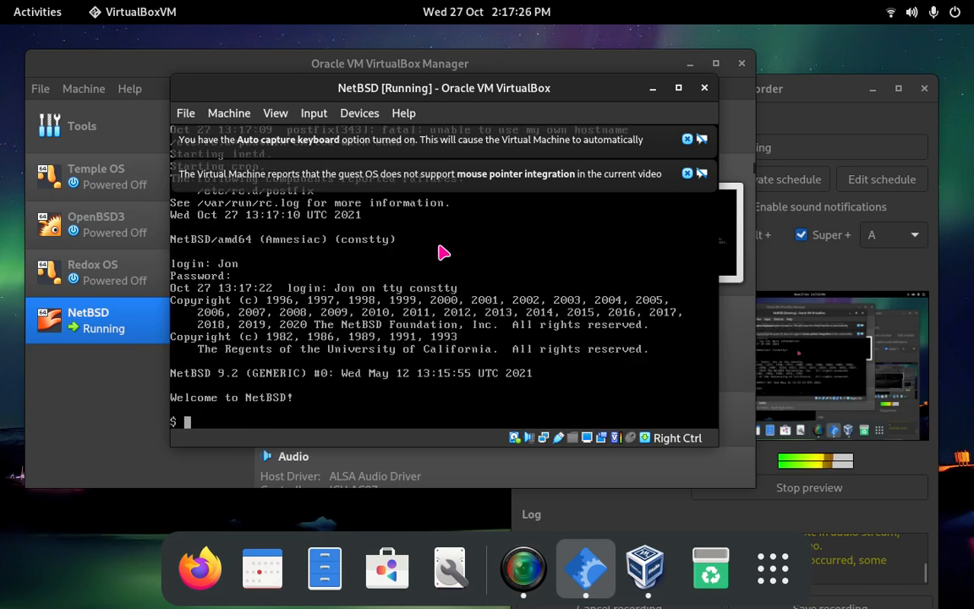
- Log in as Jon, run startx, and focus the uxterm window in the X session
text(sta)
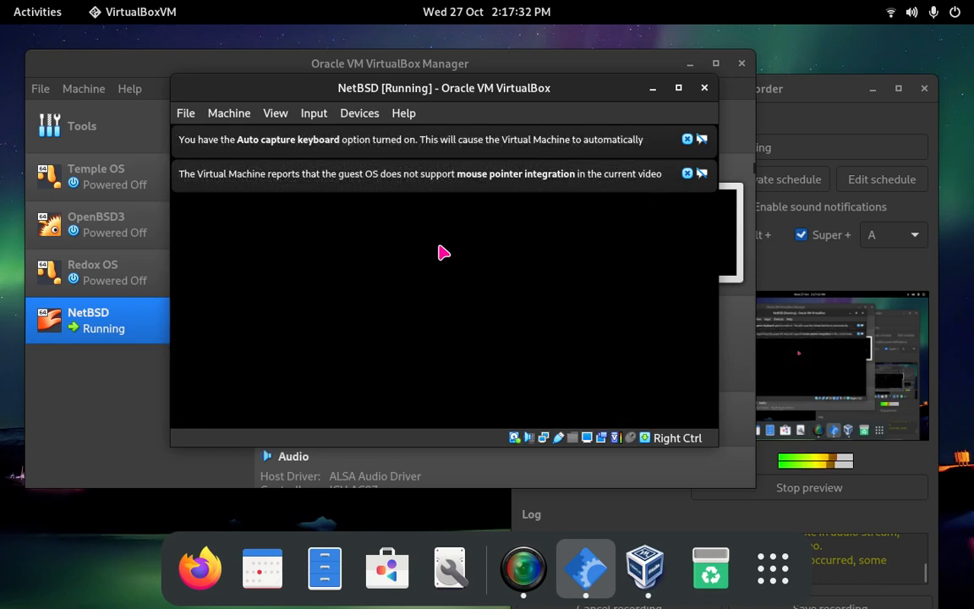
click(705, 87)
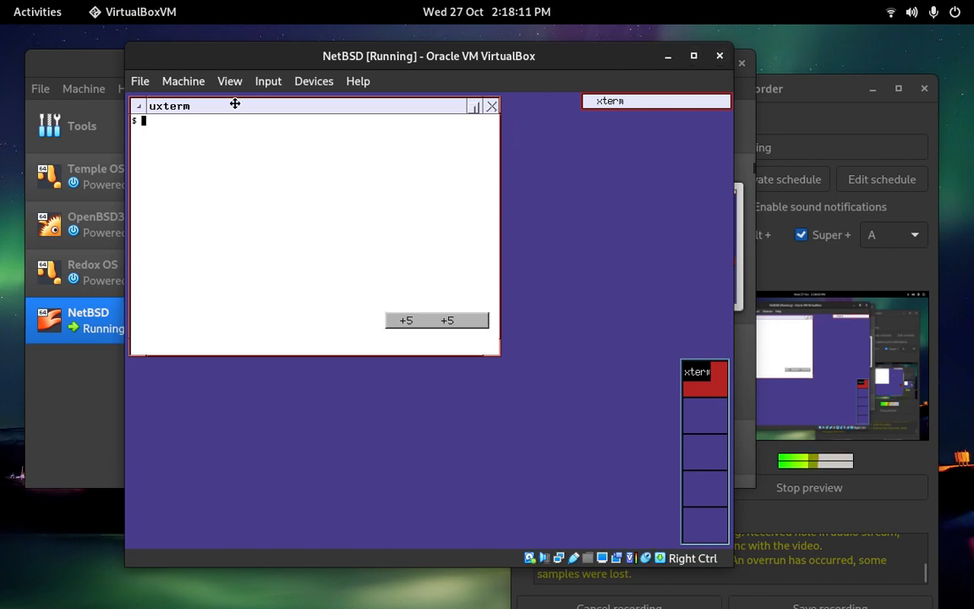
- Centre the uxterm window and power off NetBSD using su and poweroff
drag(235, 105, 356, 229)
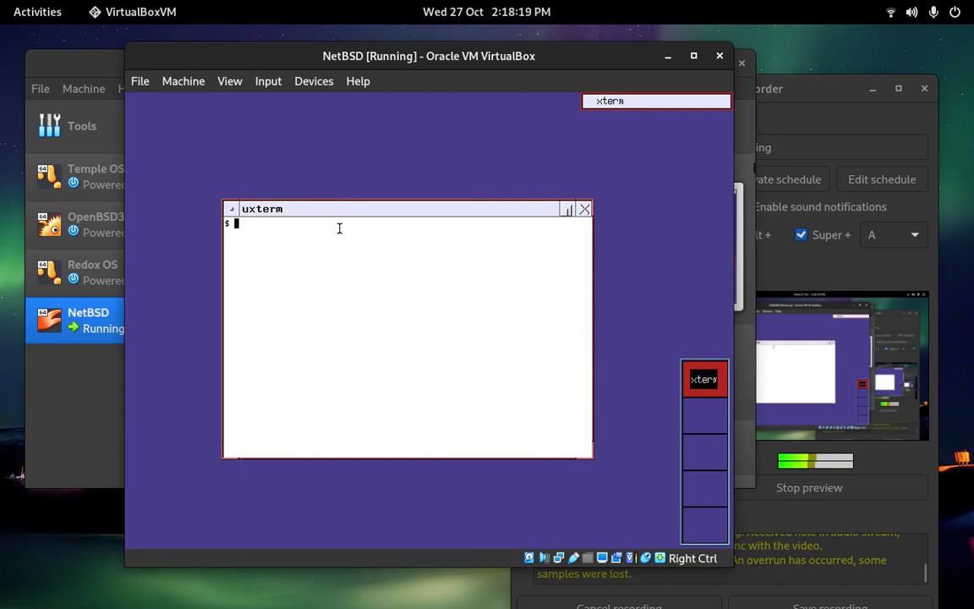
mouse_move(235, 248)
text(poweroff)
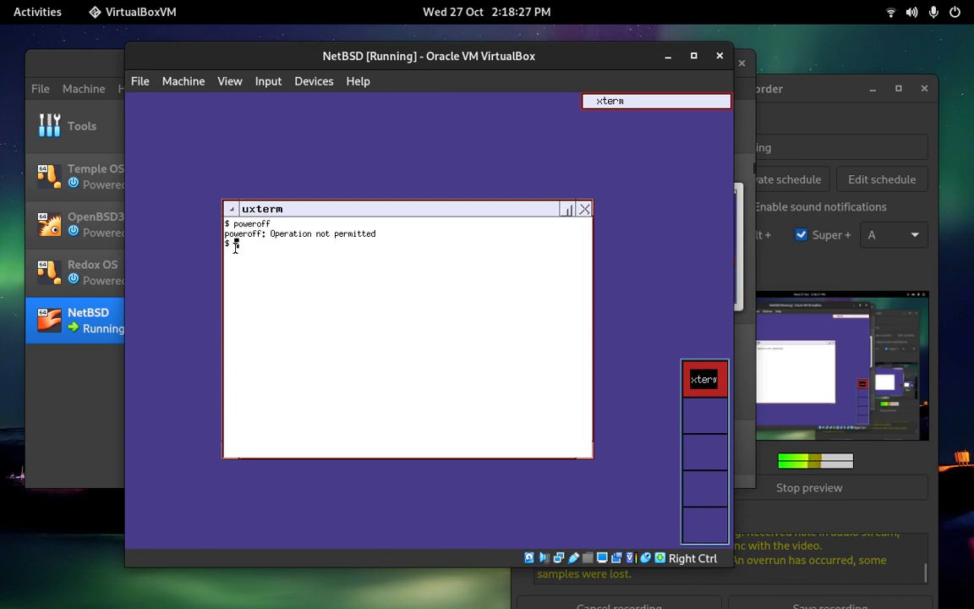
text(ru)
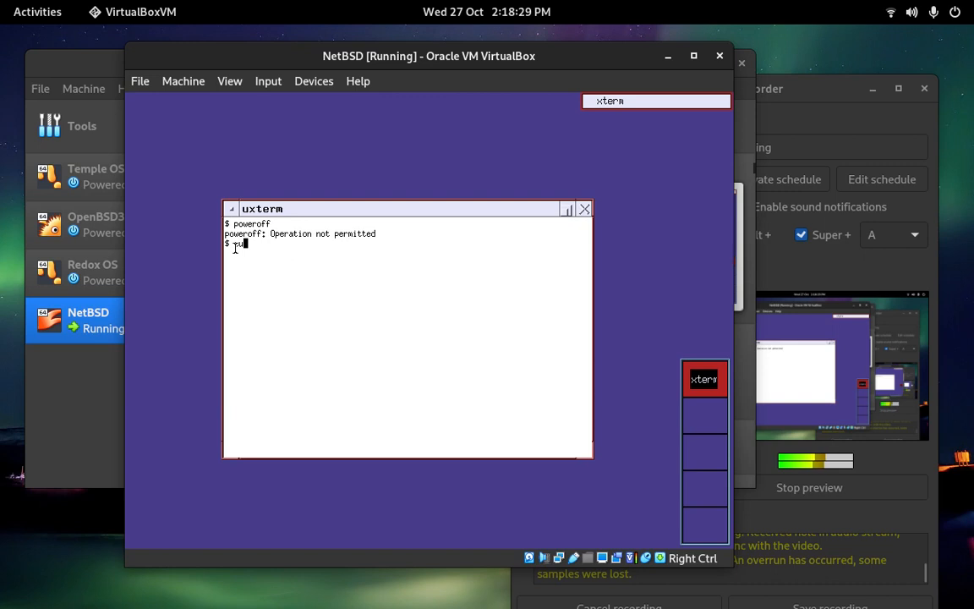
text(pow)
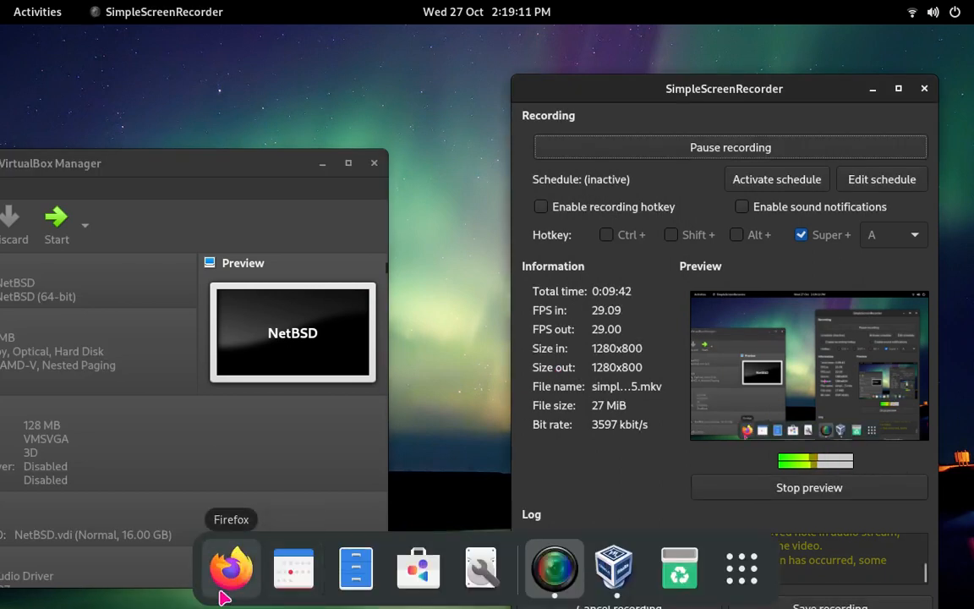
- Launch Firefox on the Fedora Project start page and begin typing 'google' in the address bar
click(230, 567)
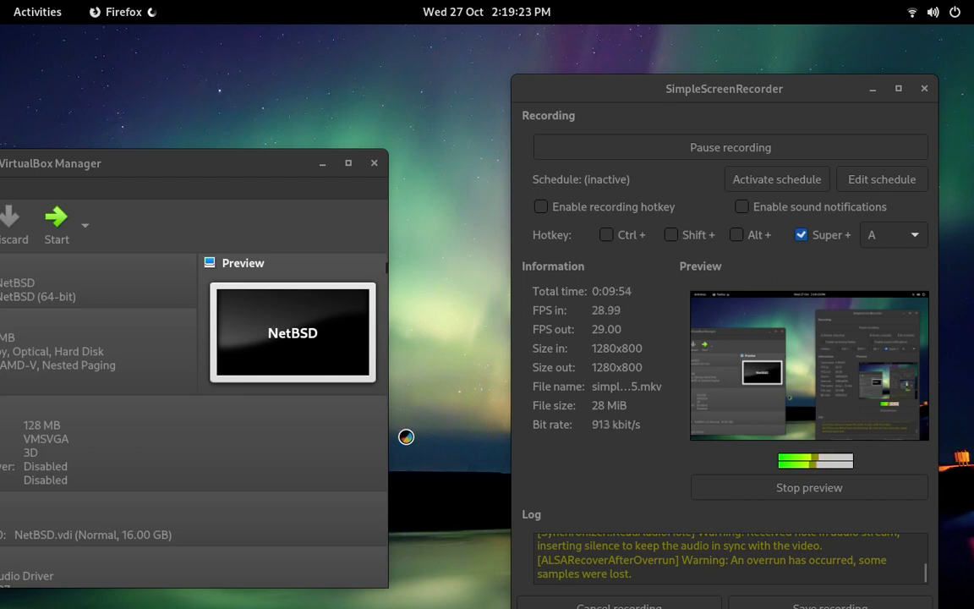
mouse_move(410, 443)
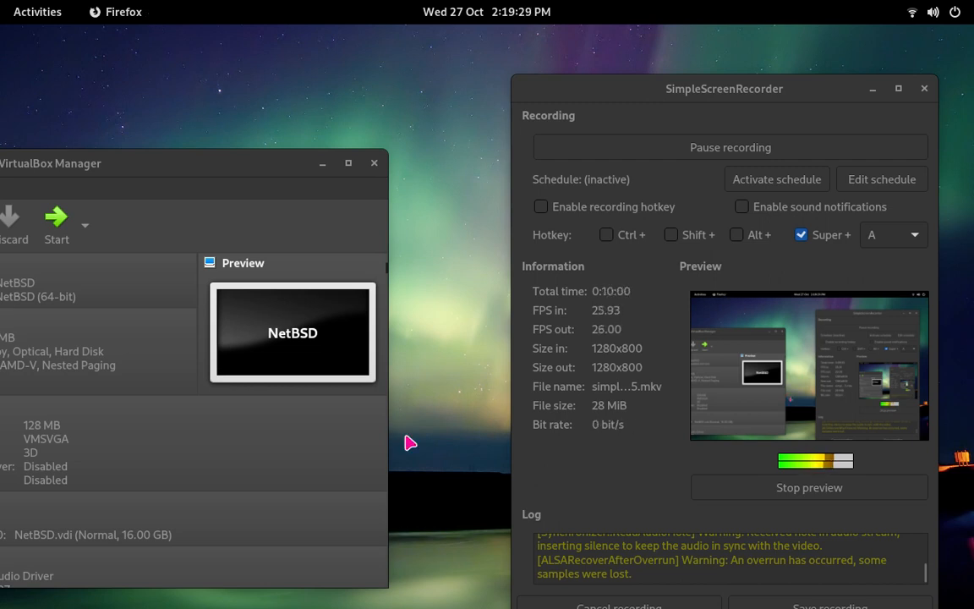
text(google)
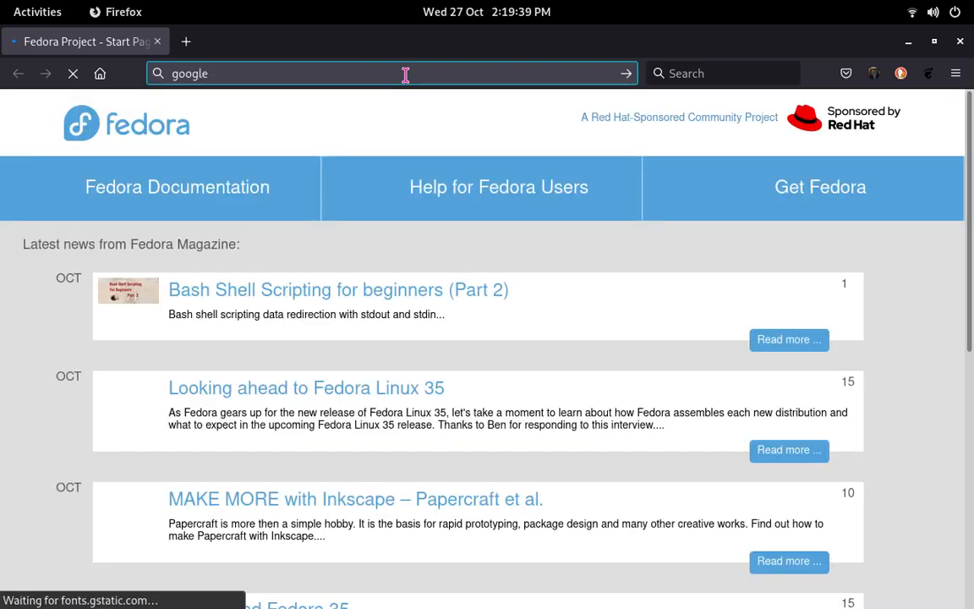
- Go to google.com, search for 'netbsd', and scroll through the results
text(.com)
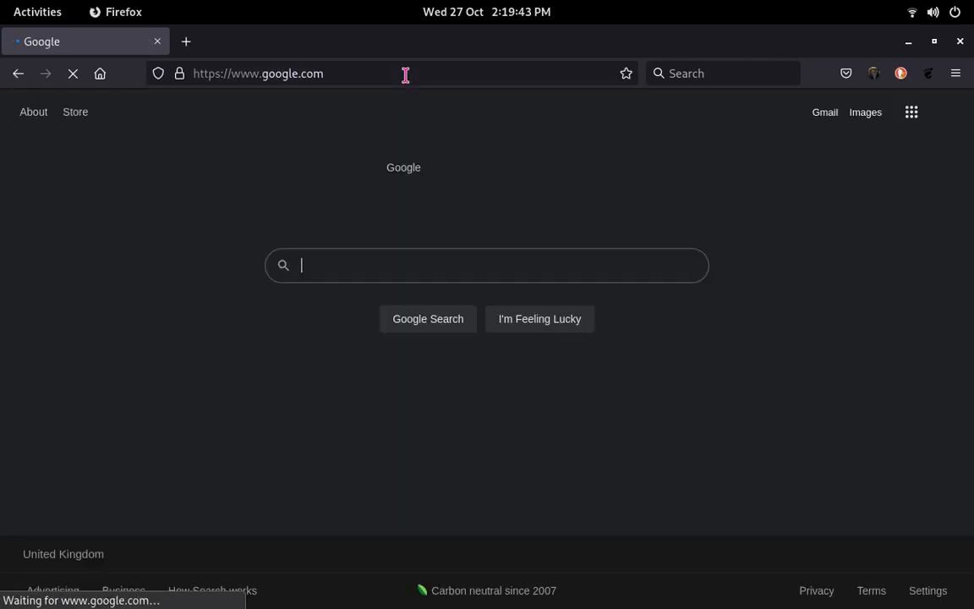
text(netbsd)
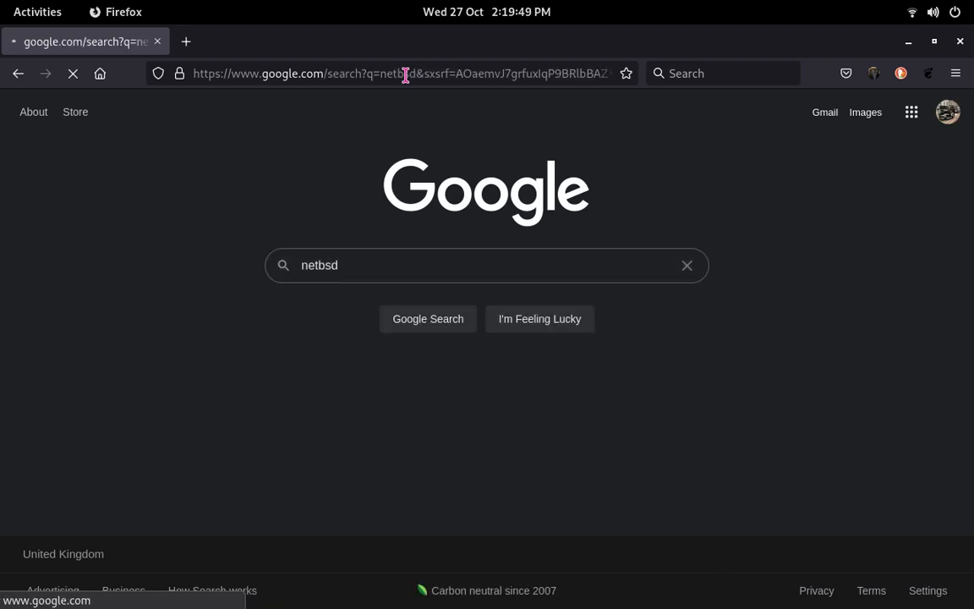
click(427, 319)
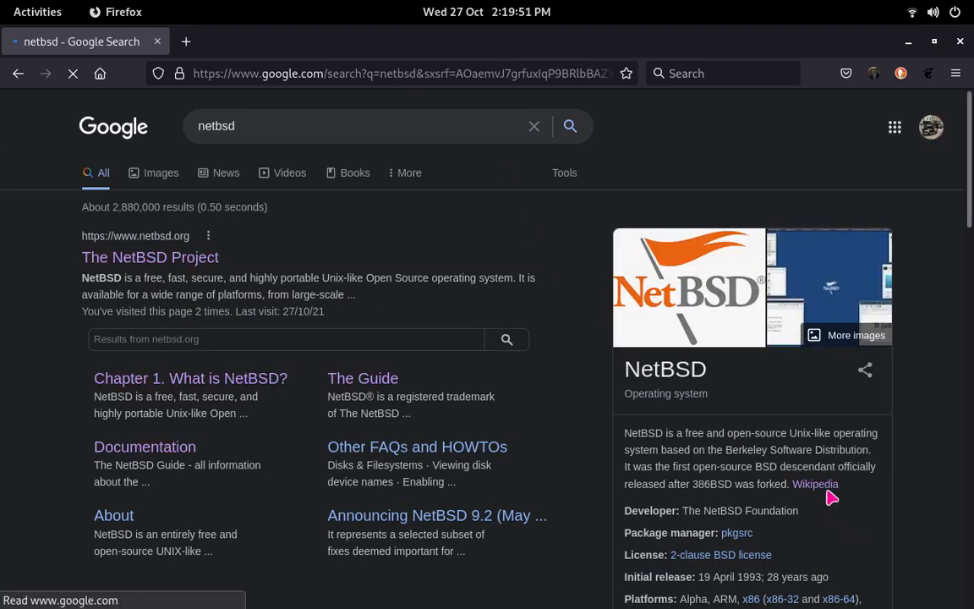
scroll(down, 3)
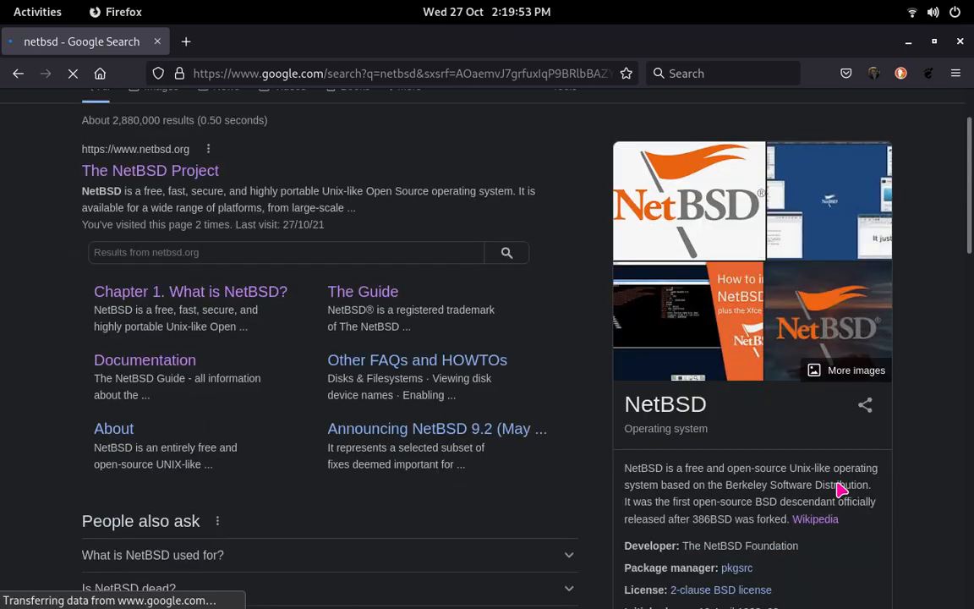
scroll(down, 3)
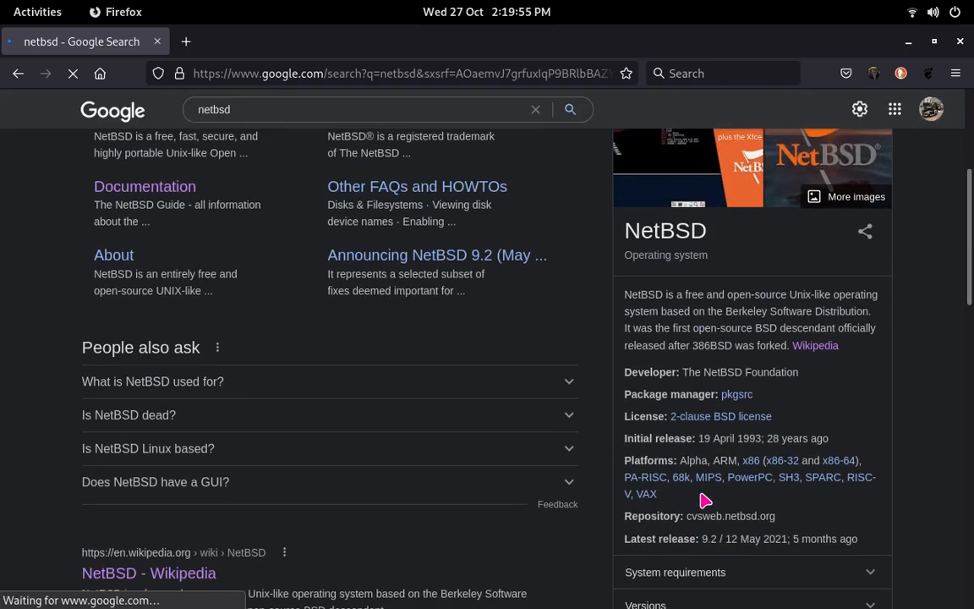
scroll(down, 3)
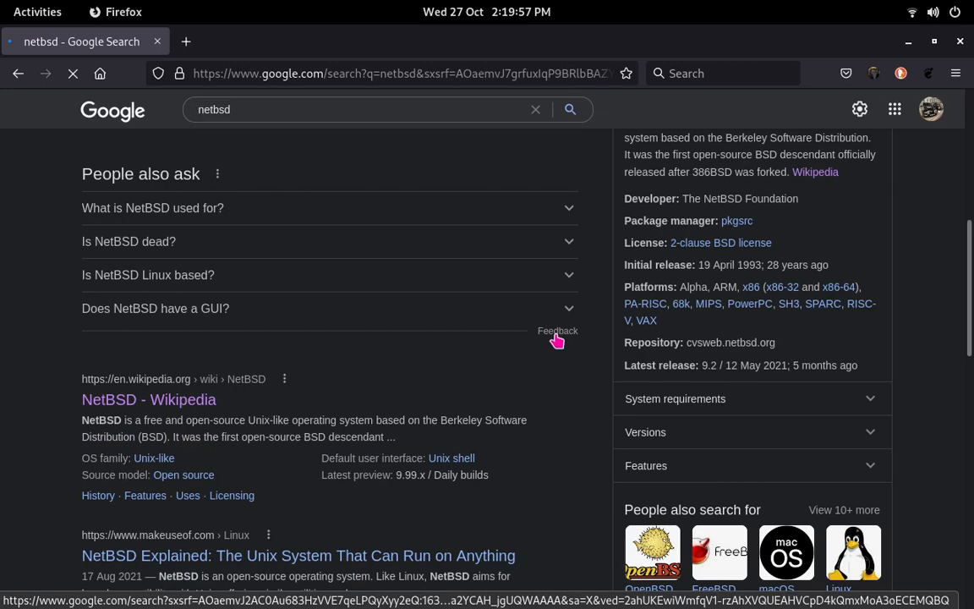
scroll(down, 3)
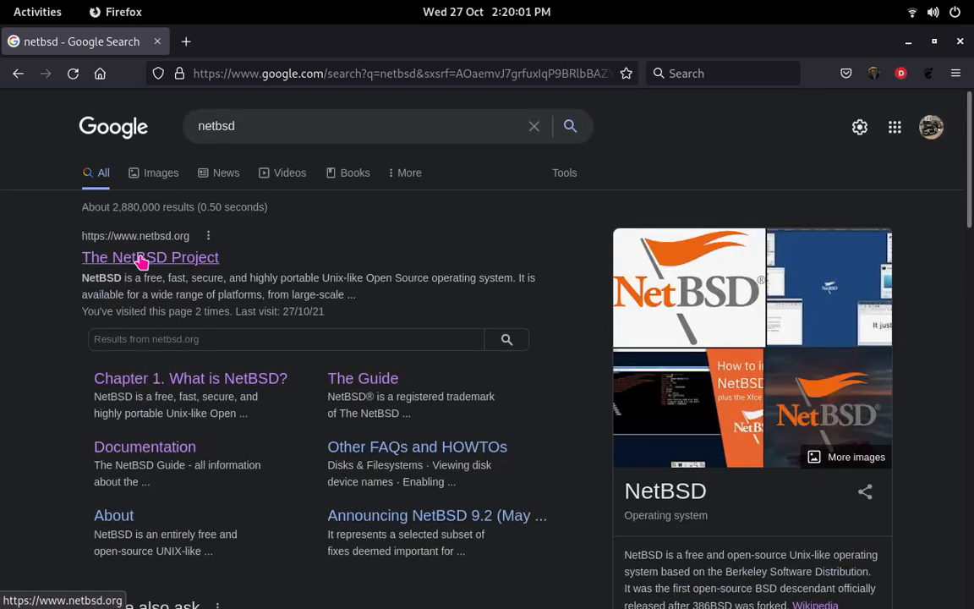
click(145, 446)
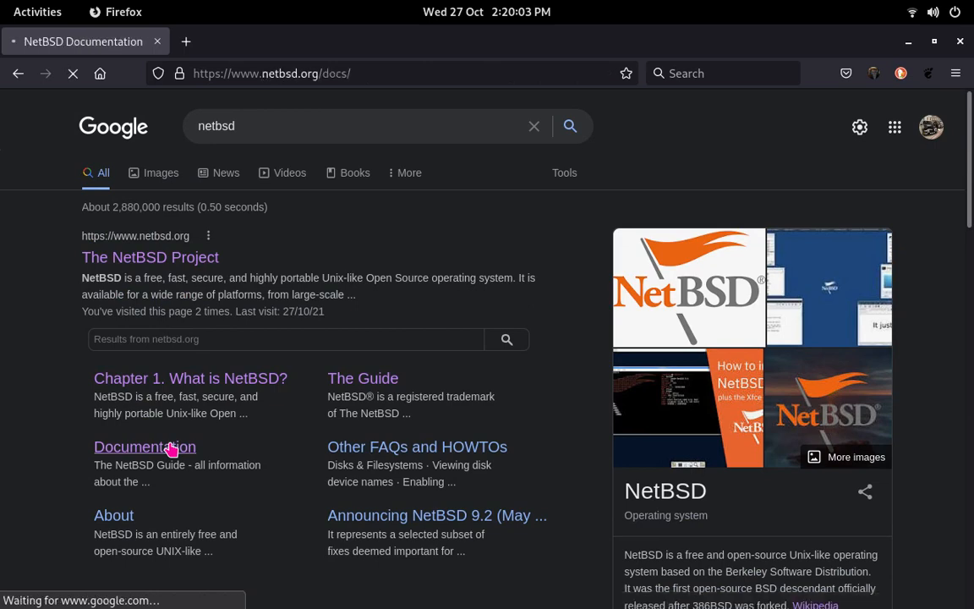
click(143, 446)
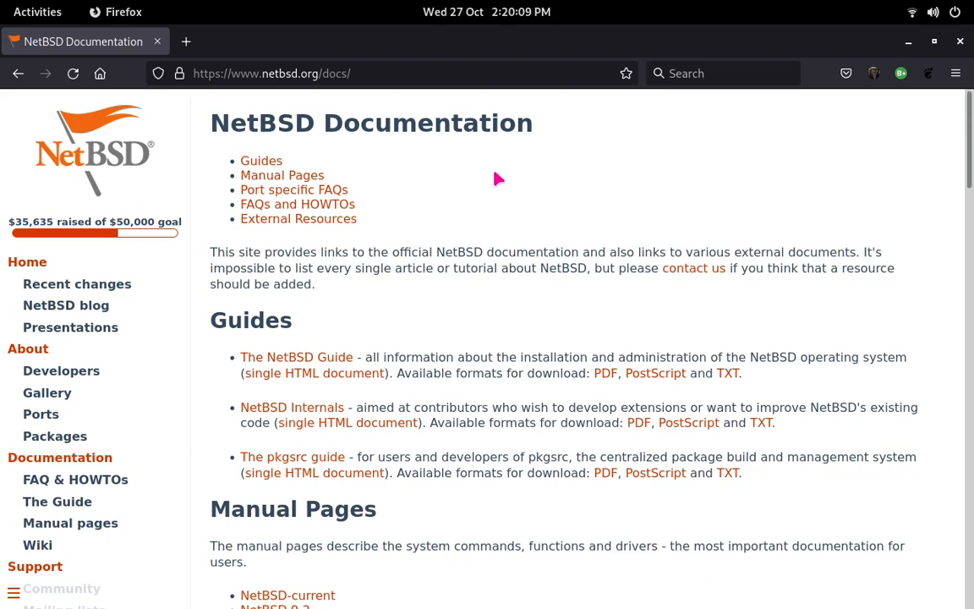
mouse_move(61, 371)
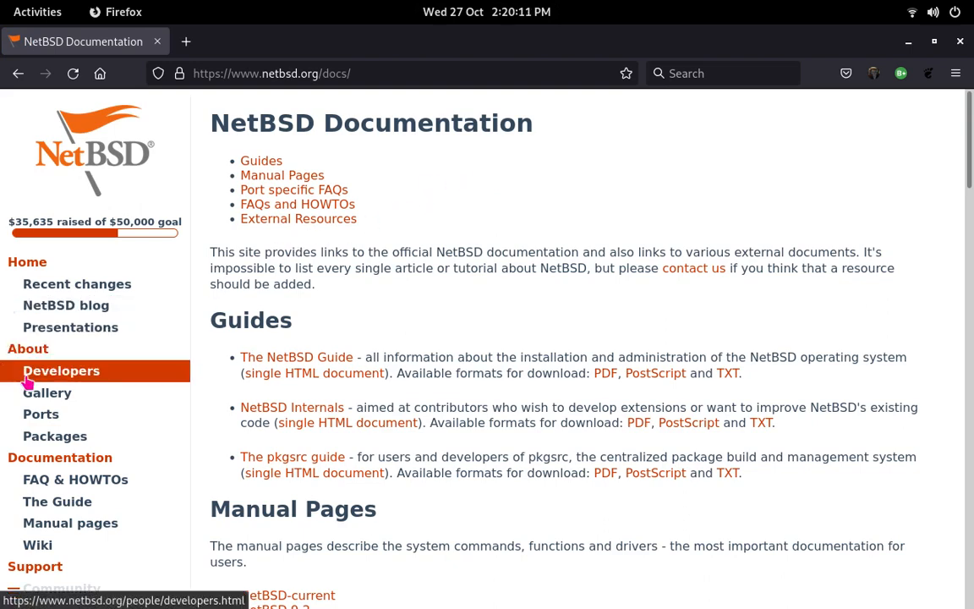
scroll(down, 3)
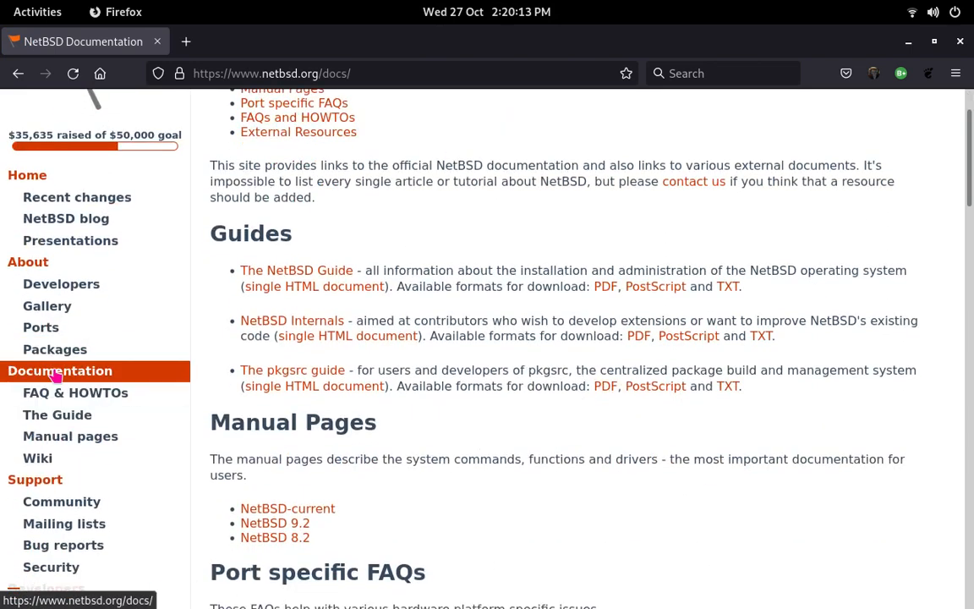
scroll(down, 3)
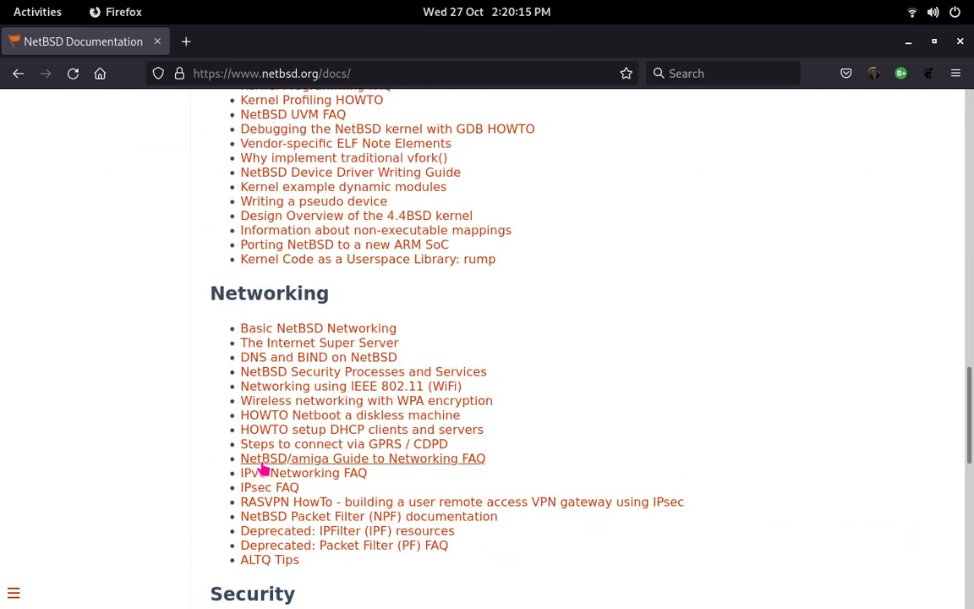
scroll(down, 3)
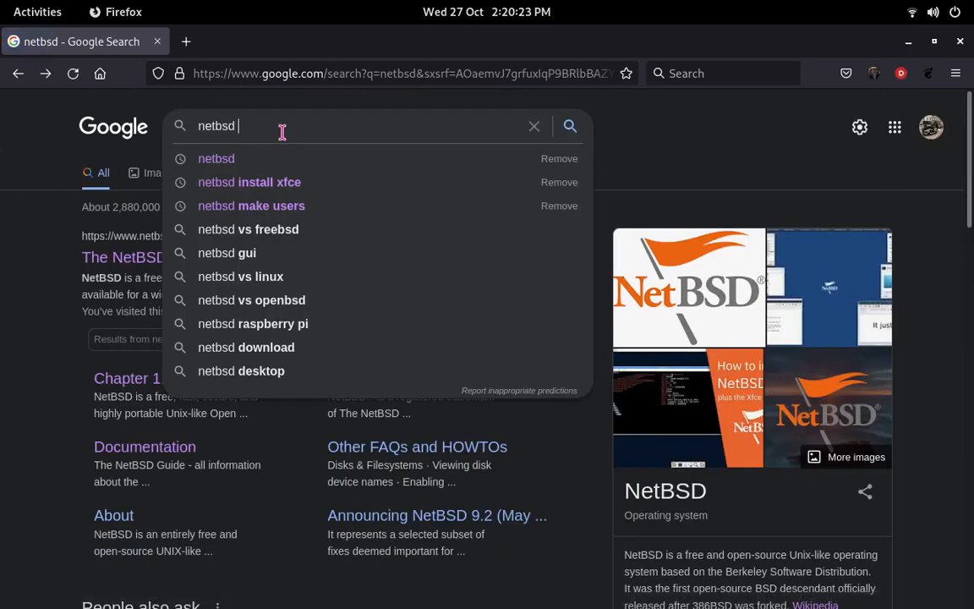
- Search 'netbsd xfce desktop', scroll the results, and bring SimpleScreenRecorder forward
text(xfce desk)
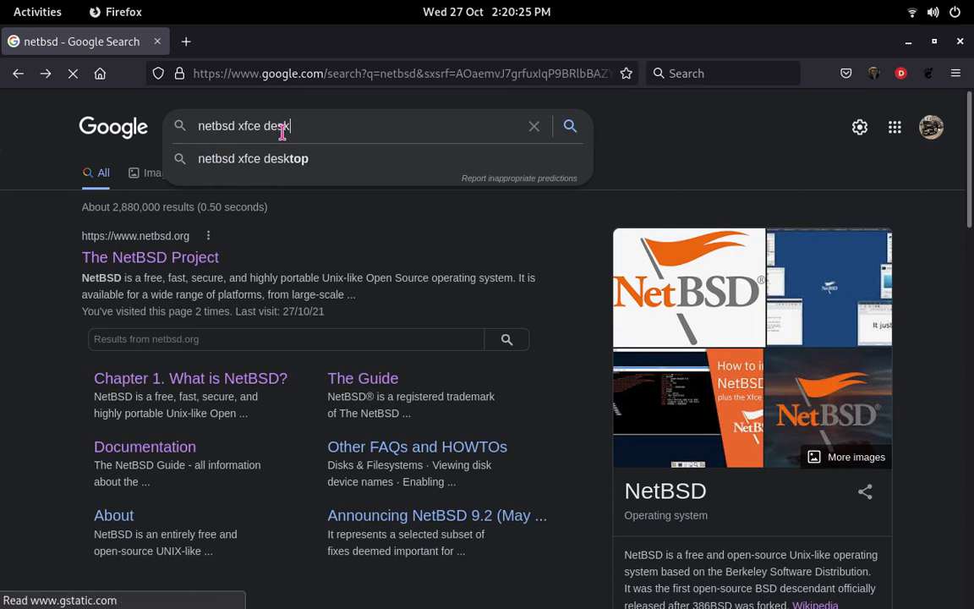
click(253, 159)
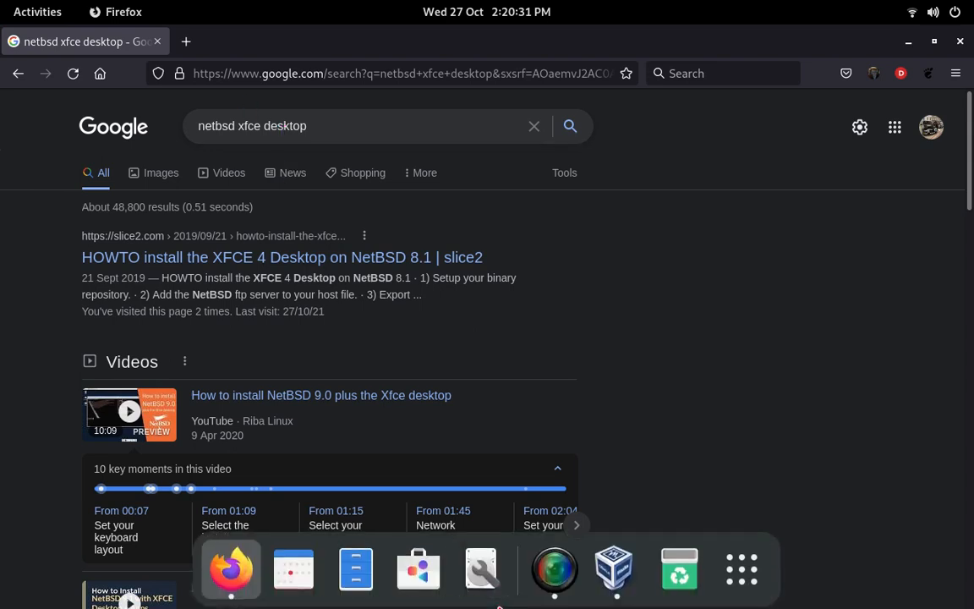
scroll(down, 3)
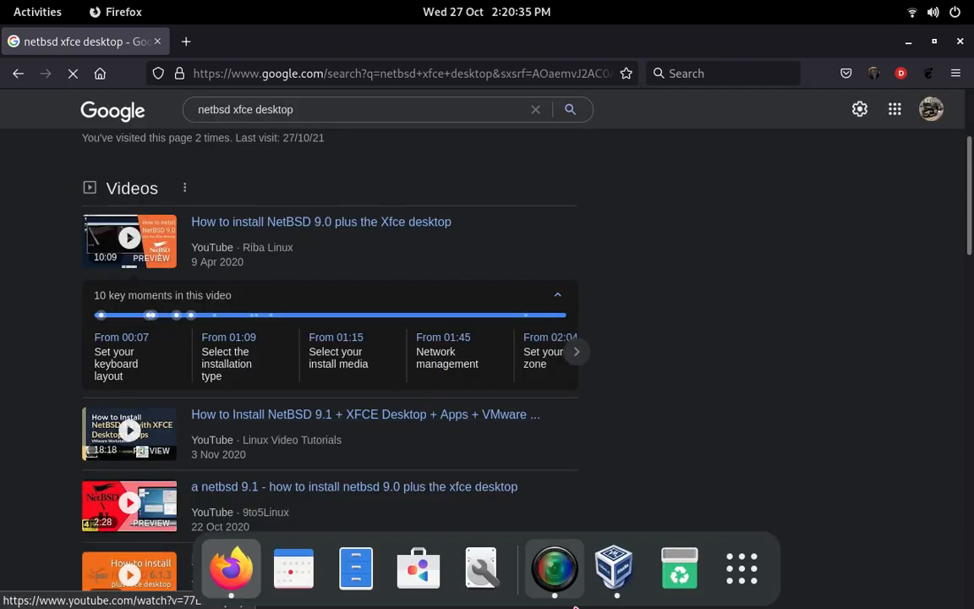
click(554, 567)
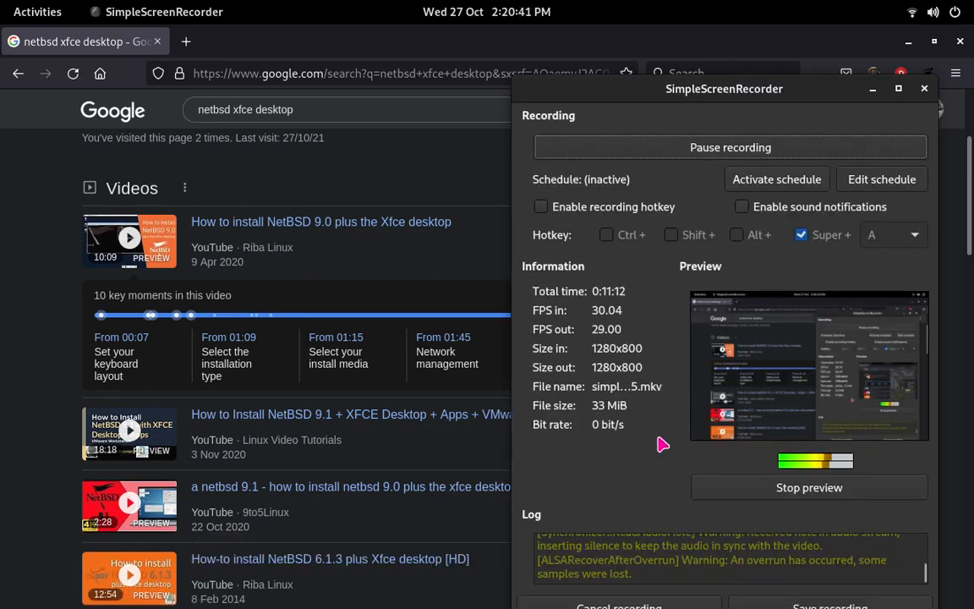
mouse_move(656, 443)
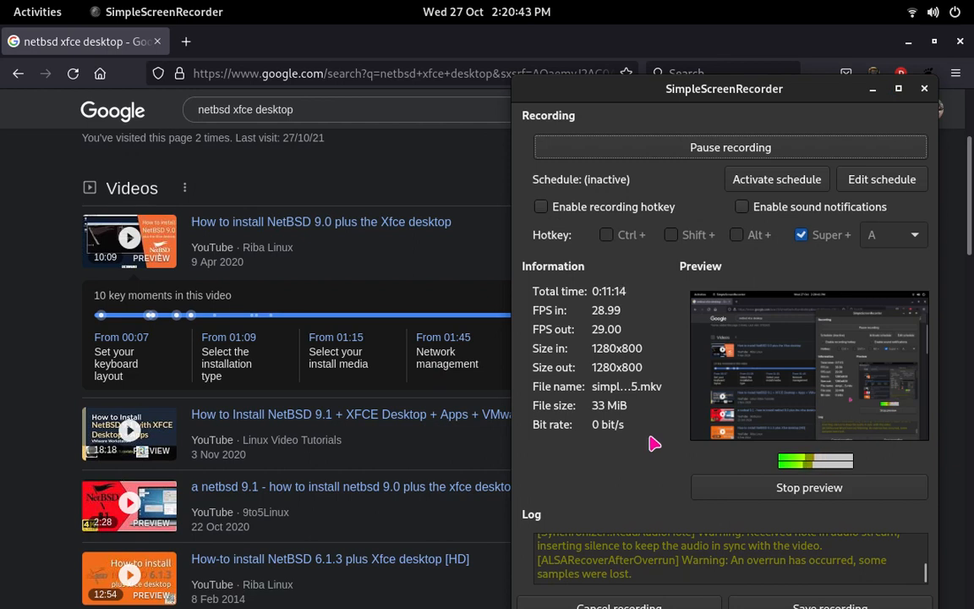
mouse_move(646, 492)
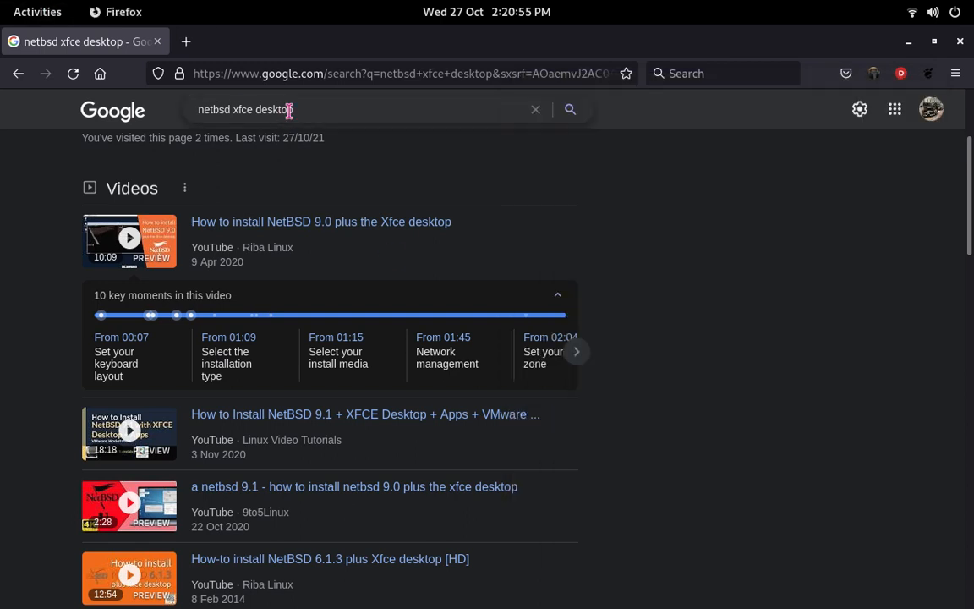
- Replace the query and search Google for 'ghostbsd'
click(254, 109)
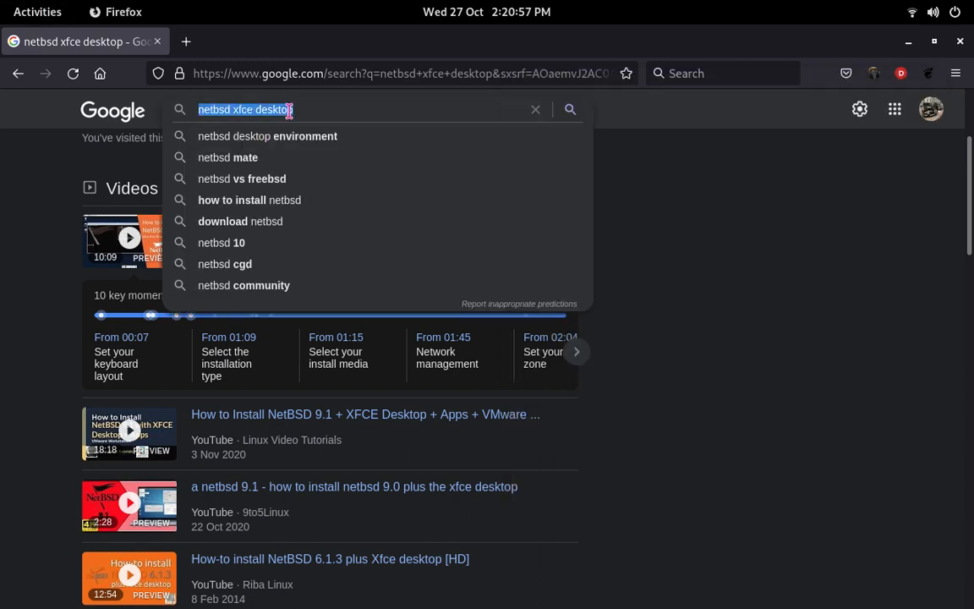
text(gh)
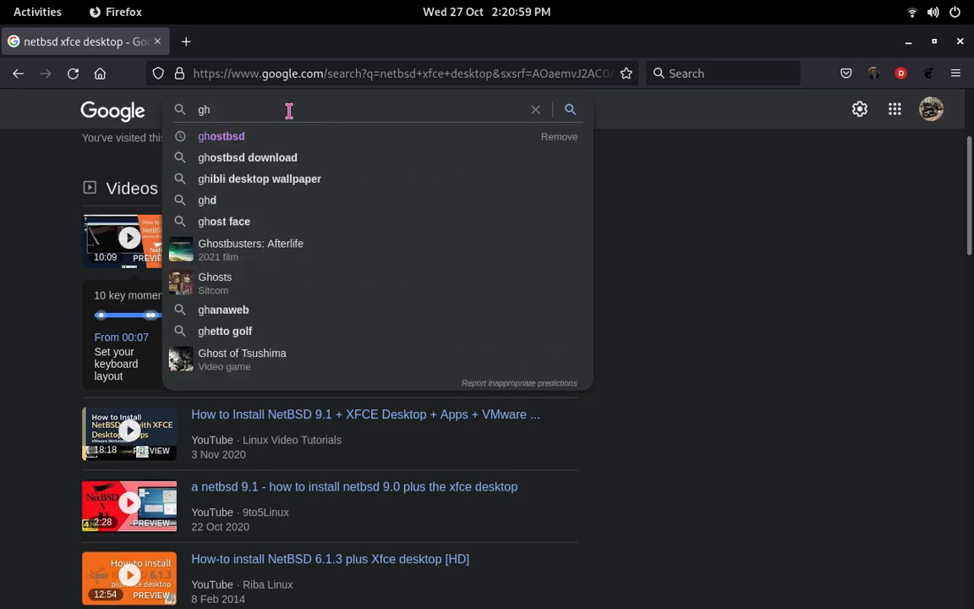
click(221, 136)
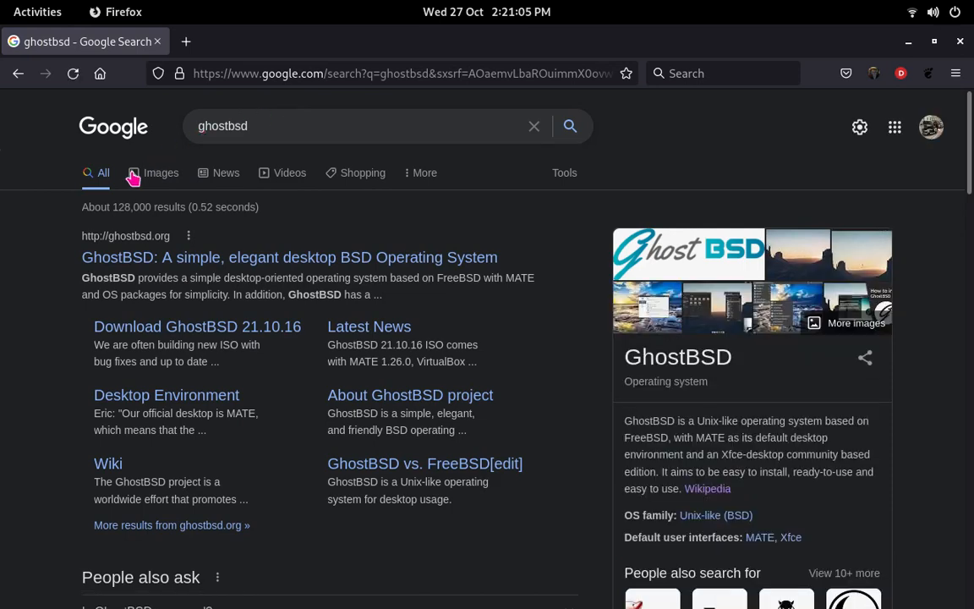
- Browse ghostbsd image results, preview the GhostBSD 19.04 screenshot, then return to All results
click(161, 173)
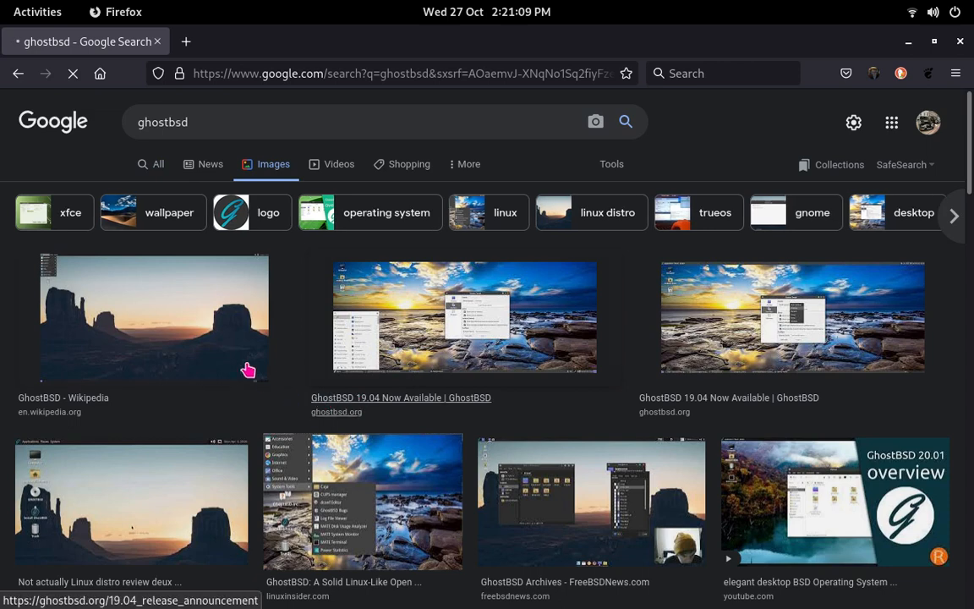
scroll(down, 3)
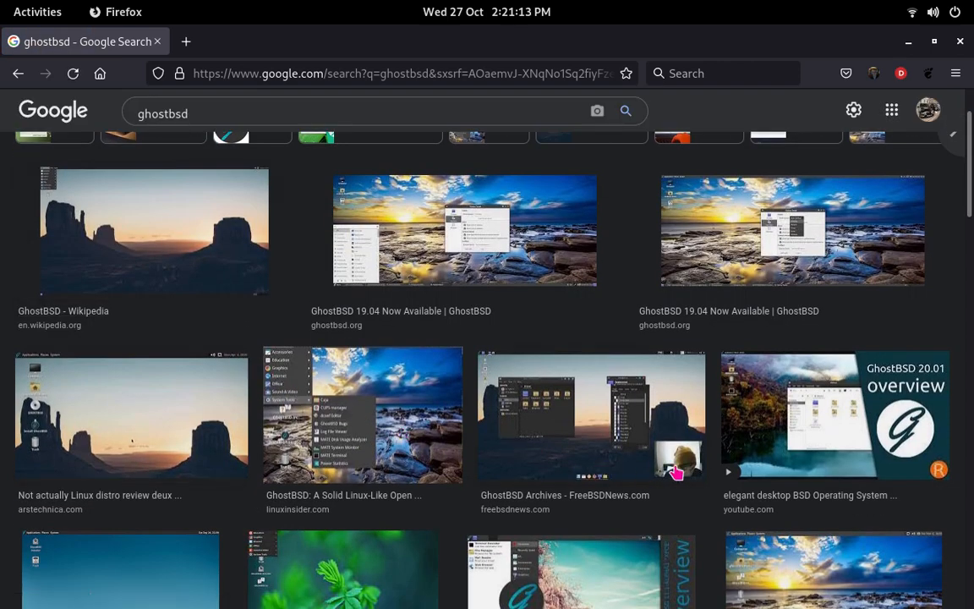
mouse_move(474, 419)
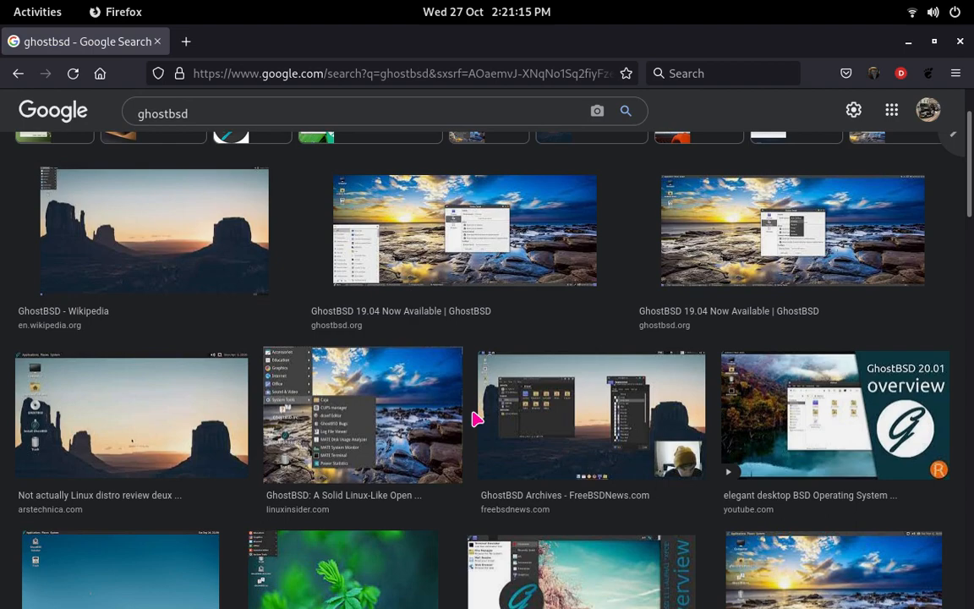
scroll(down, 3)
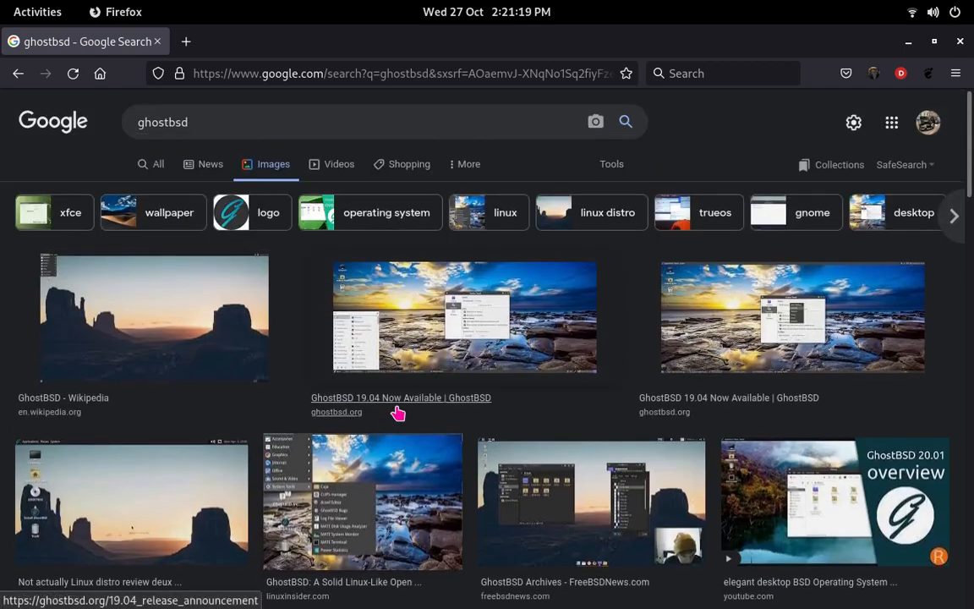
click(463, 318)
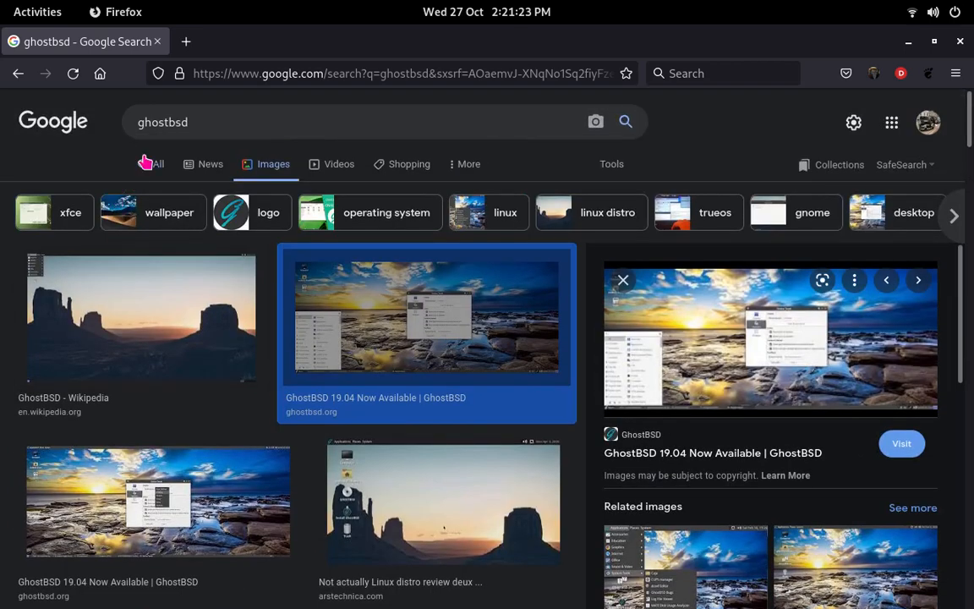
click(158, 164)
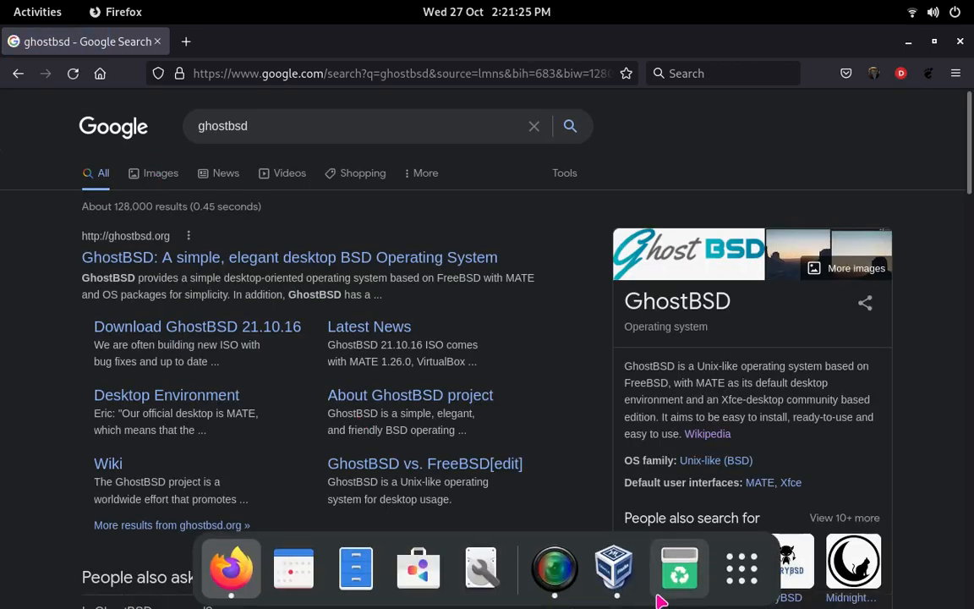